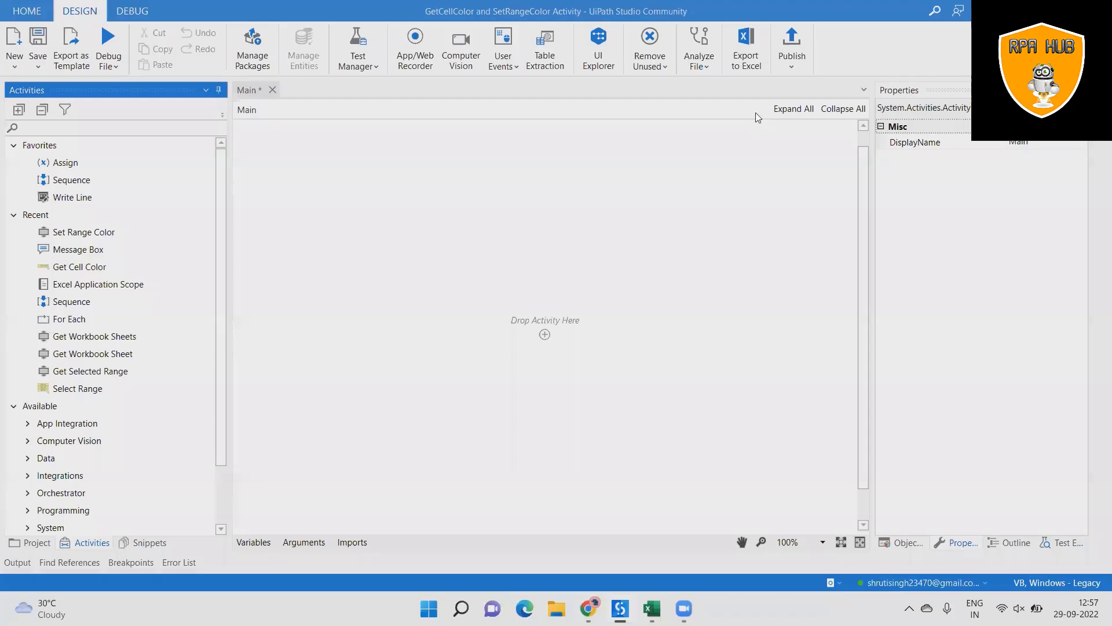
pyautogui.moveTo(620, 343)
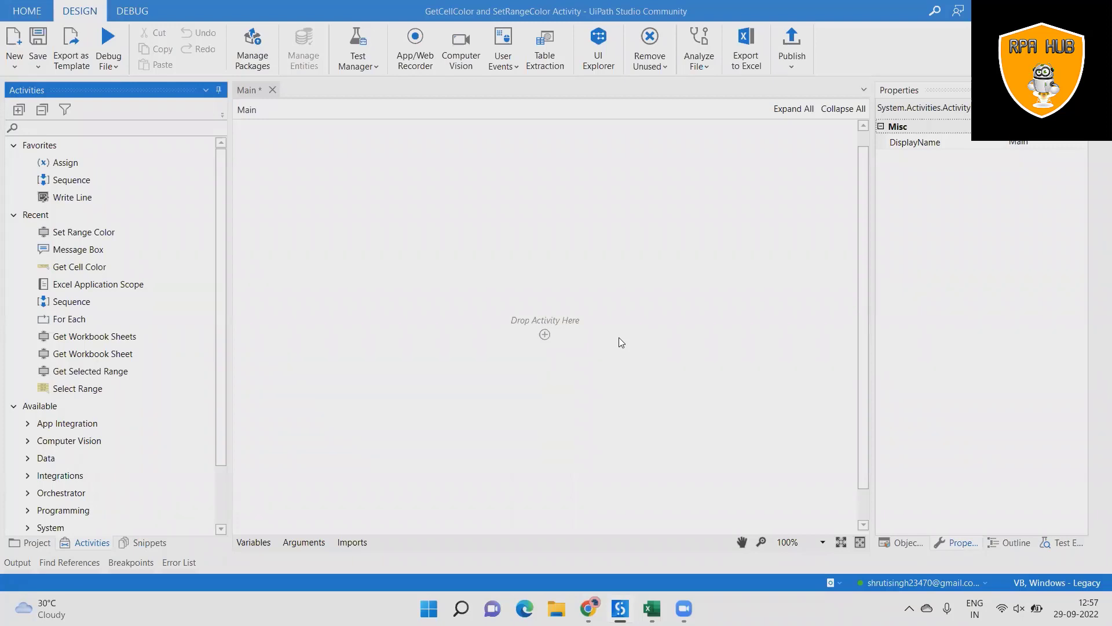
# Step: Review the StudentsDetails marks table in Excel, pointing out the Marathi and Science columns
pyautogui.click(113, 128)
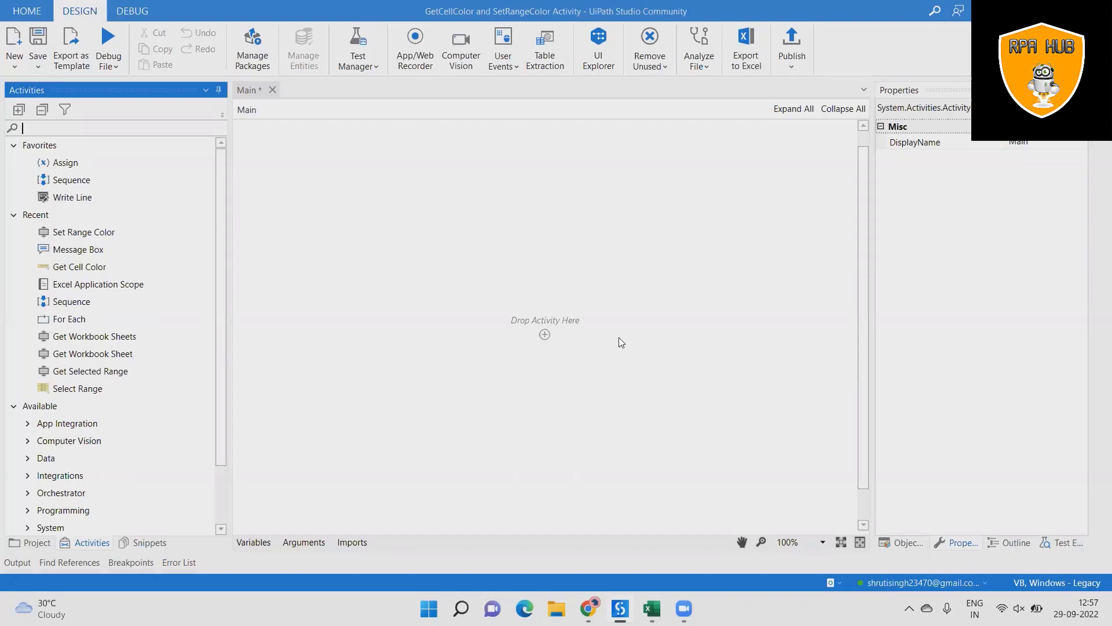
pyautogui.moveTo(660, 603)
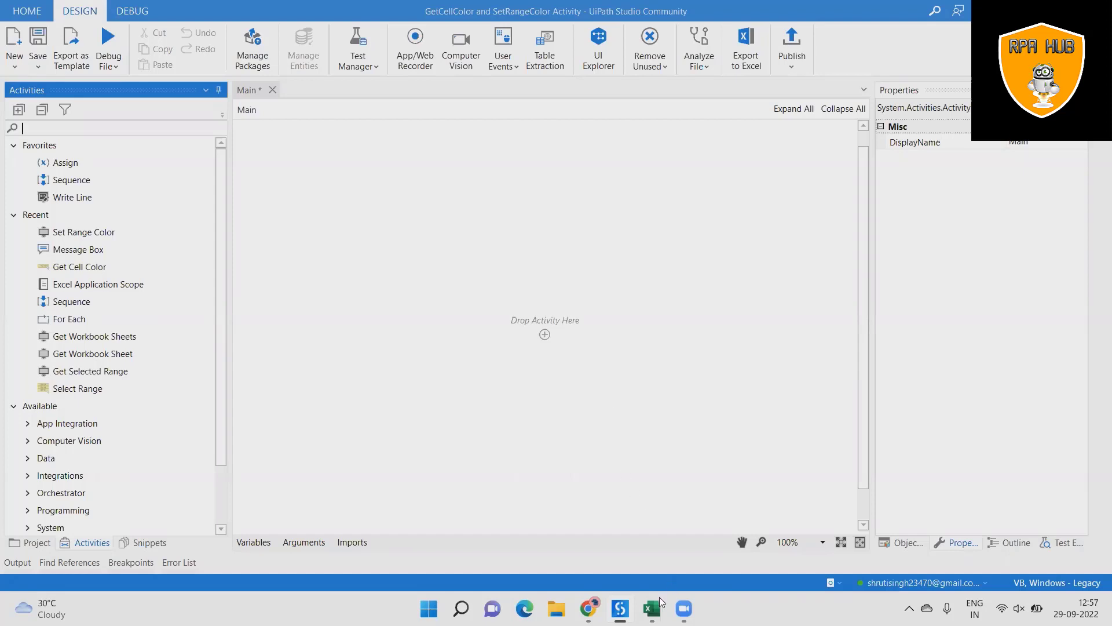
pyautogui.click(650, 609)
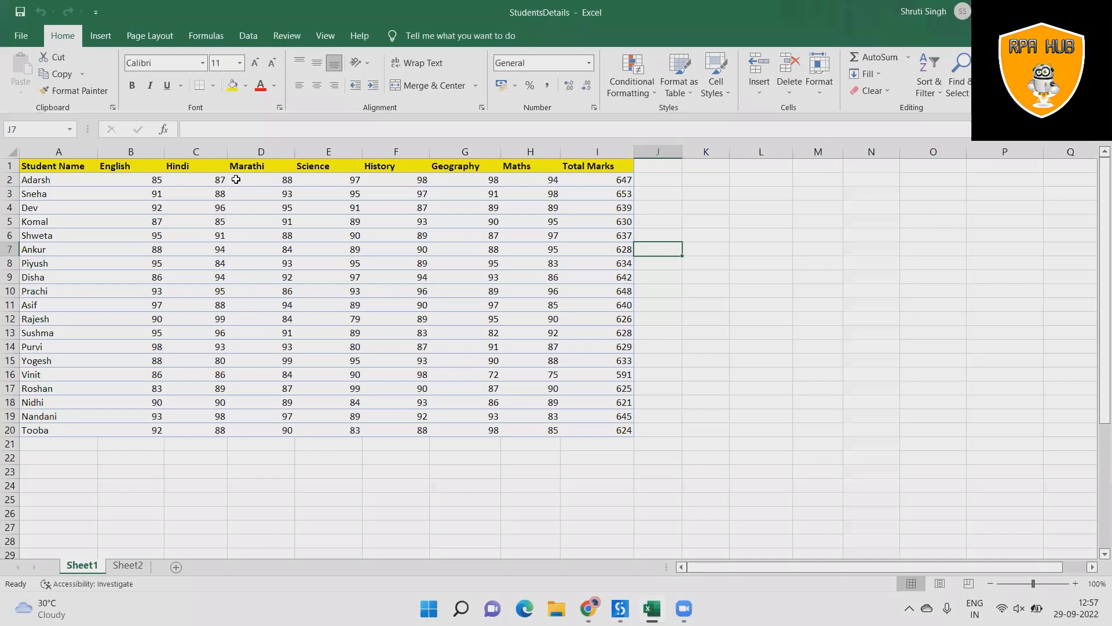
pyautogui.click(58, 166)
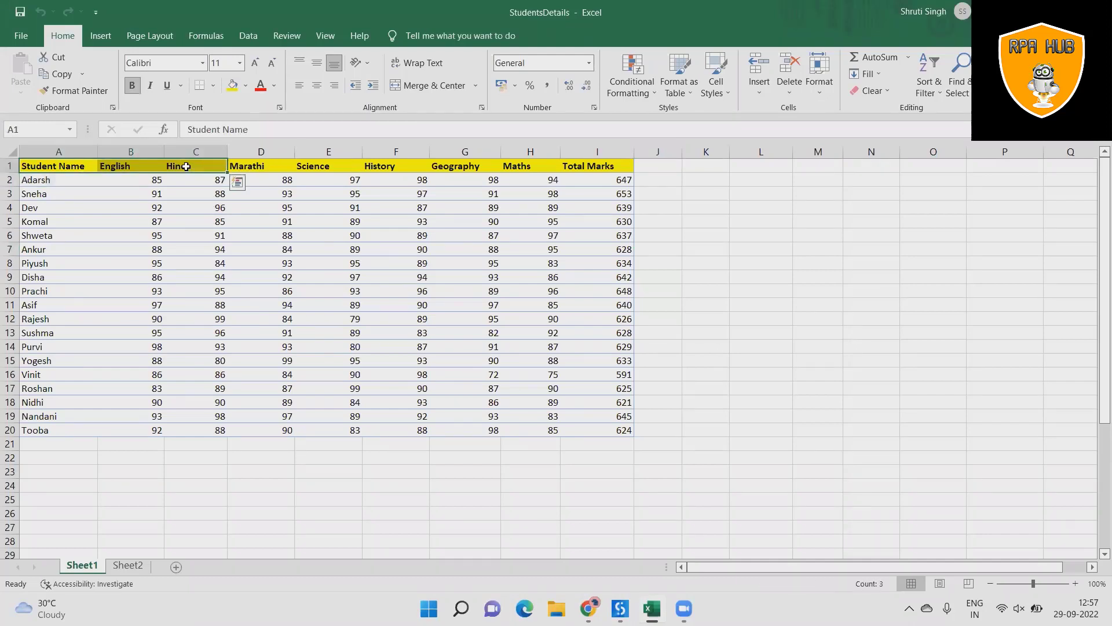
pyautogui.click(261, 166)
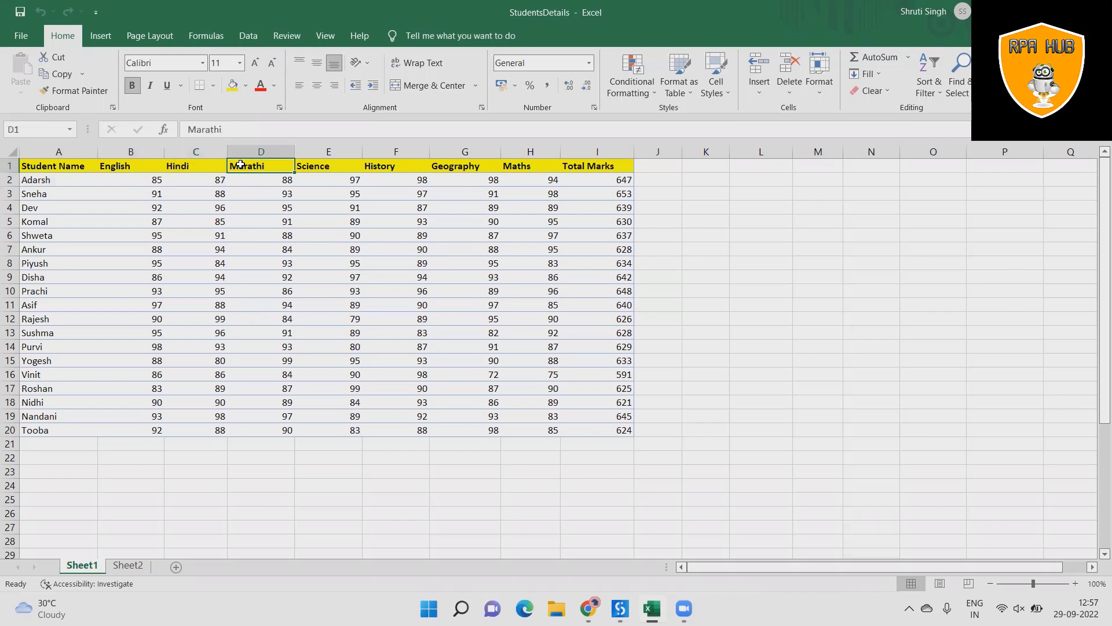
pyautogui.click(261, 222)
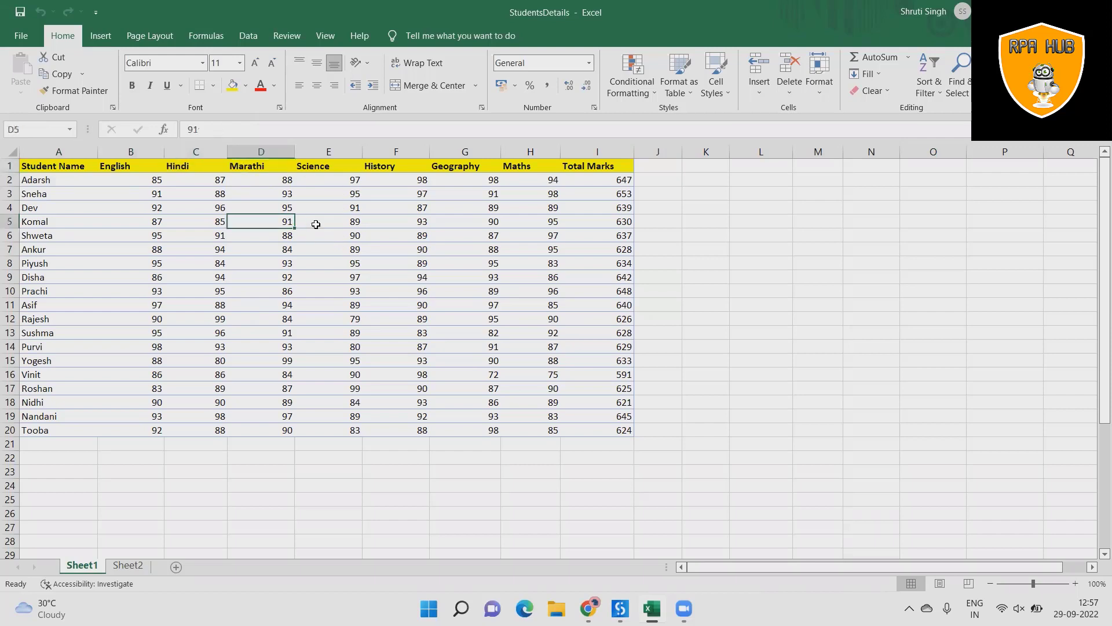
pyautogui.click(328, 222)
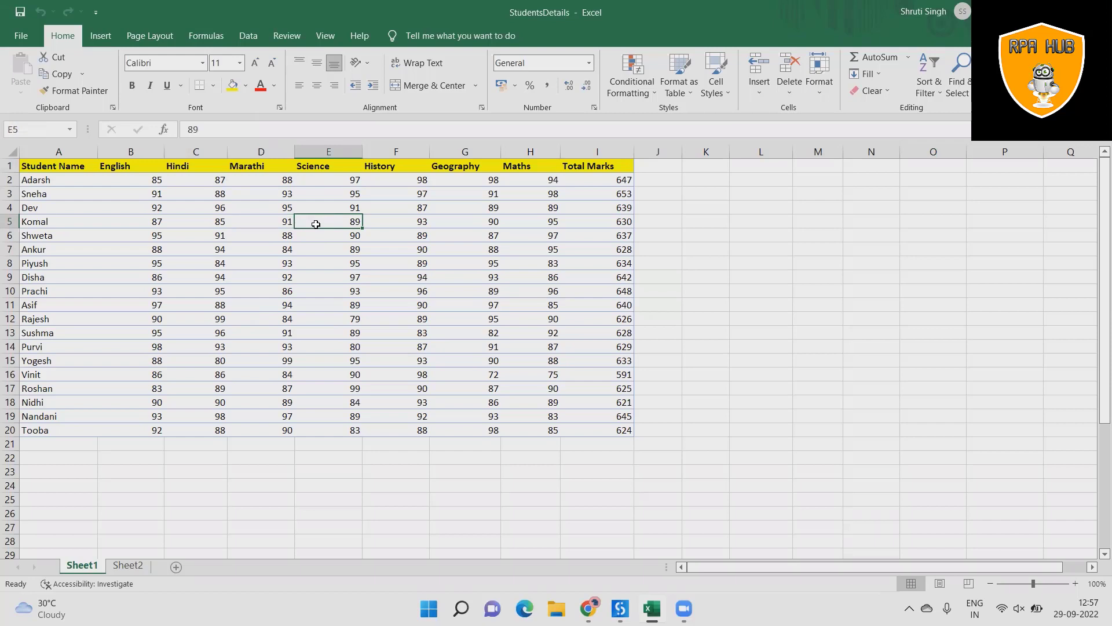
pyautogui.moveTo(58, 180); pyautogui.dragTo(131, 221)
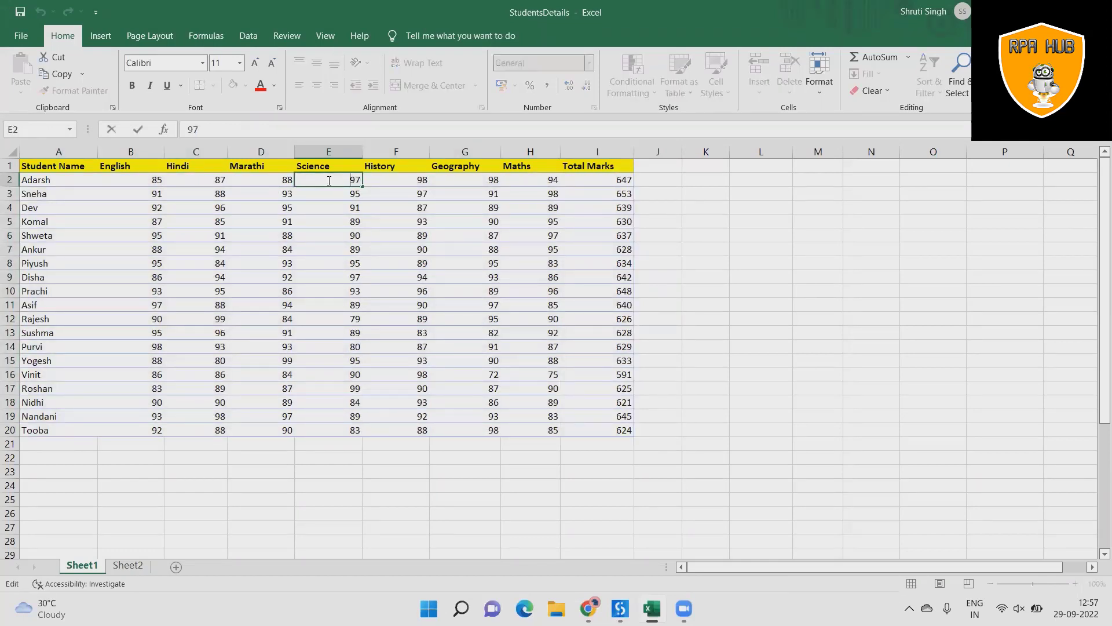
pyautogui.moveTo(395, 208); pyautogui.dragTo(395, 235)
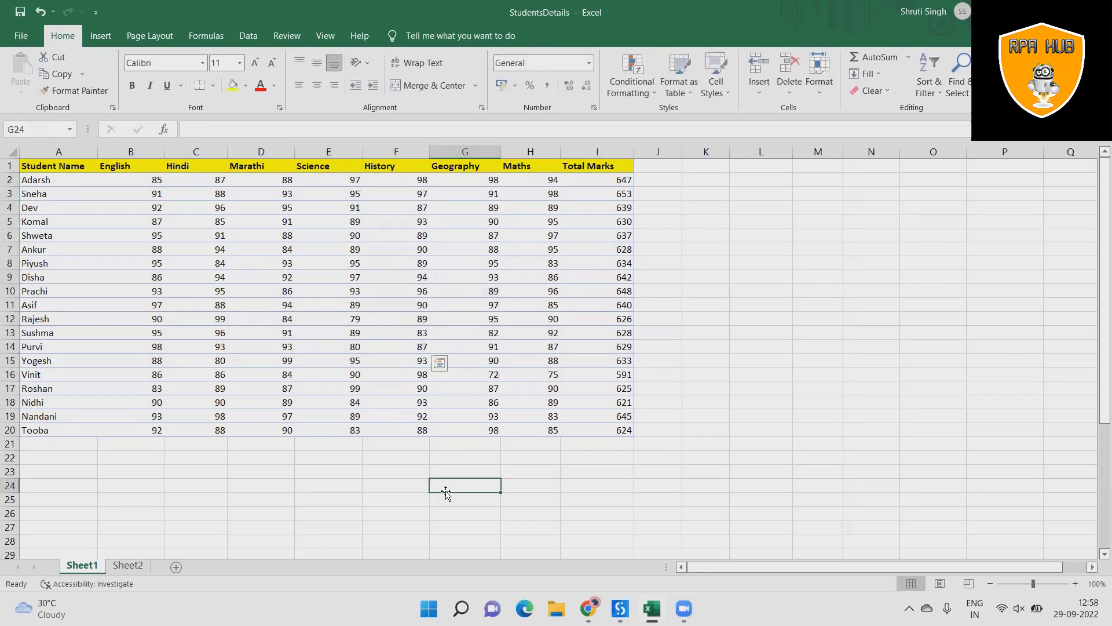
# Step: Close the StudentsDetails workbook, saving its changes, and return to Studio
pyautogui.click(619, 608)
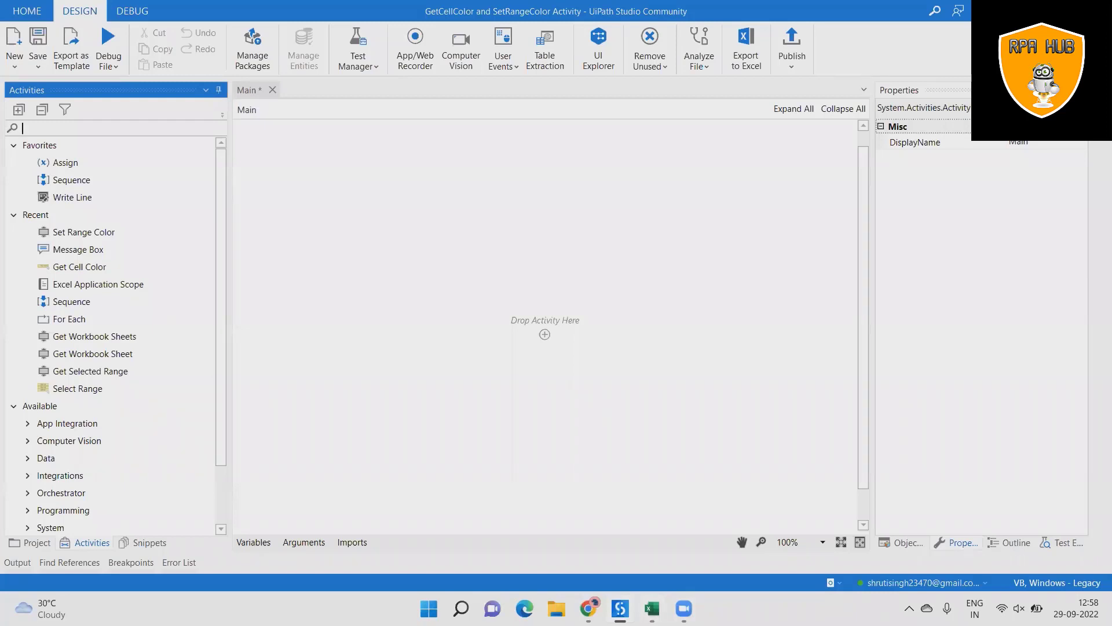
pyautogui.click(651, 608)
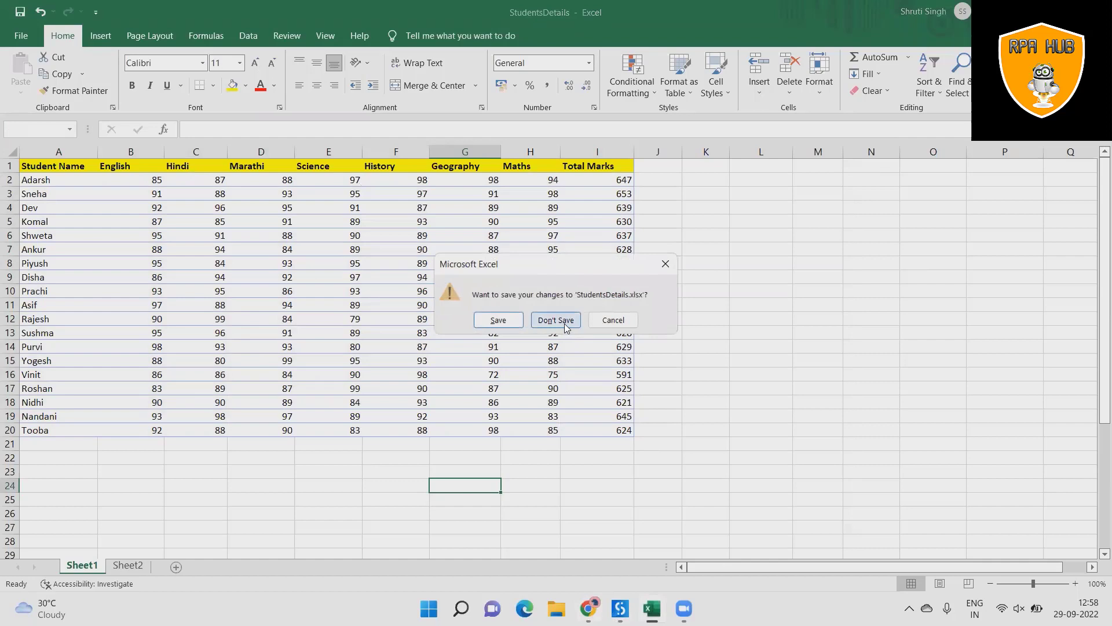
pyautogui.moveTo(592, 507)
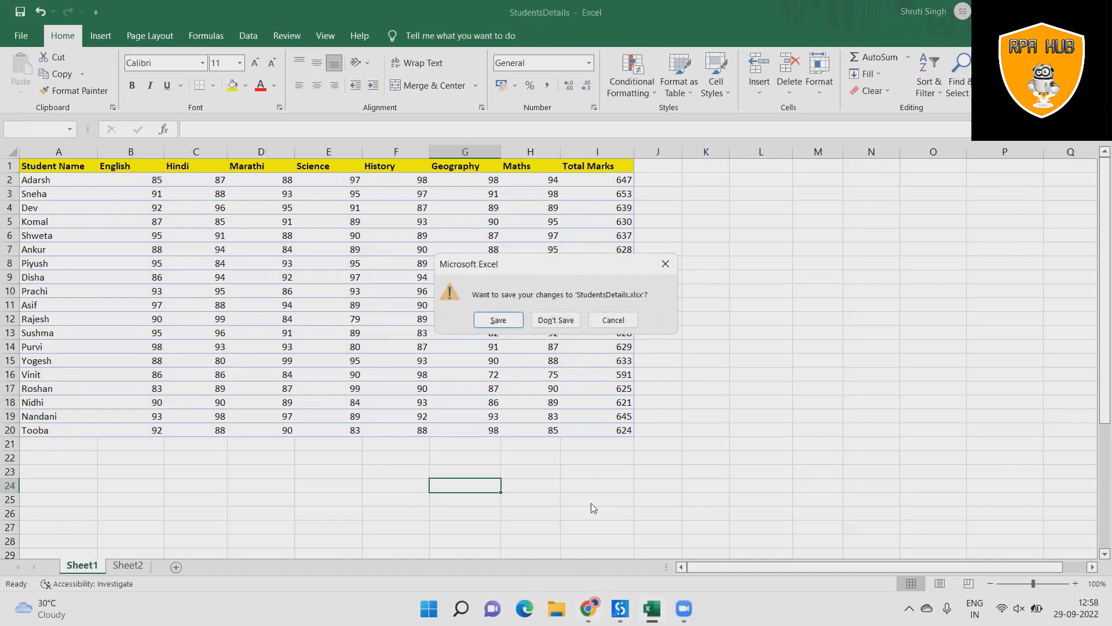
pyautogui.moveTo(497, 320)
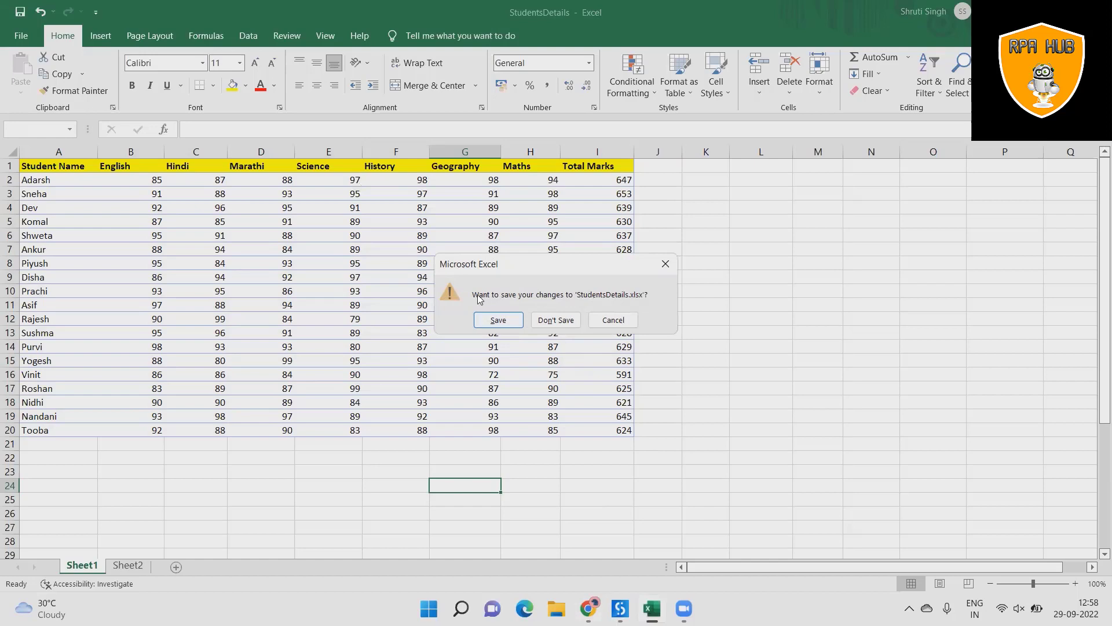
pyautogui.moveTo(497, 320)
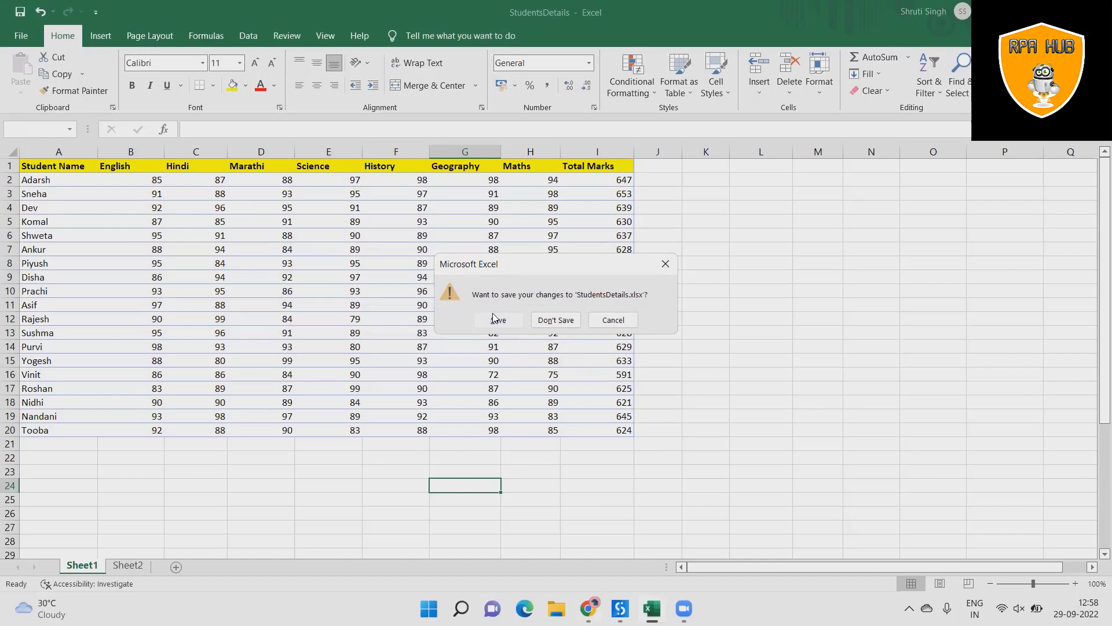
pyautogui.click(555, 320)
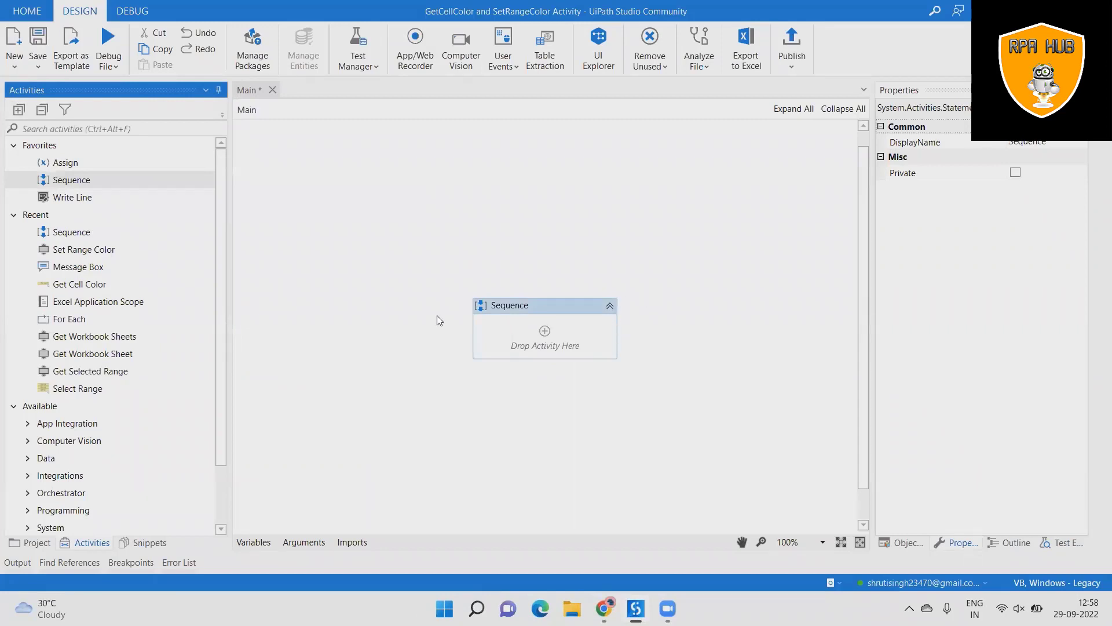
pyautogui.moveTo(98, 301)
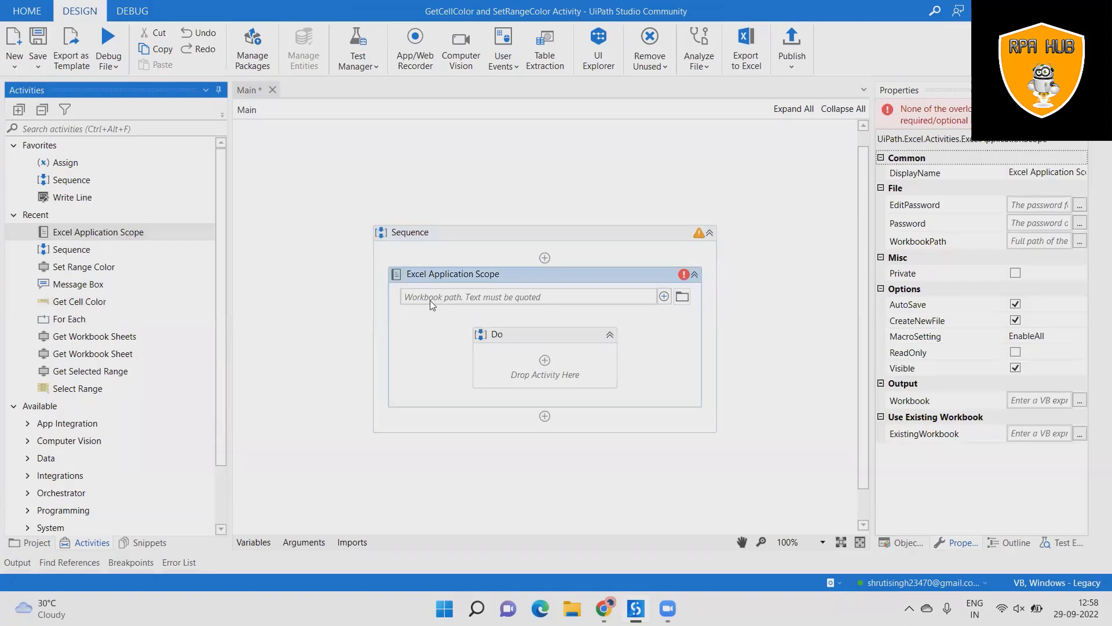
pyautogui.moveTo(682, 296)
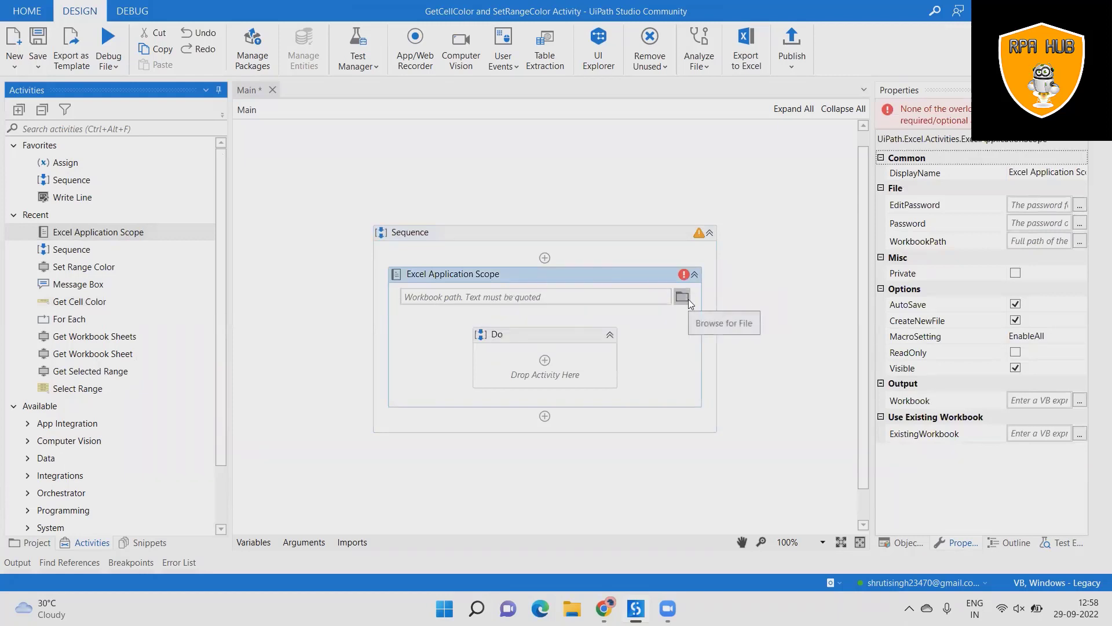
# Step: Browse to the Desktop and set StudentsDetails.xlsx as the Excel Application Scope workbook
pyautogui.click(681, 297)
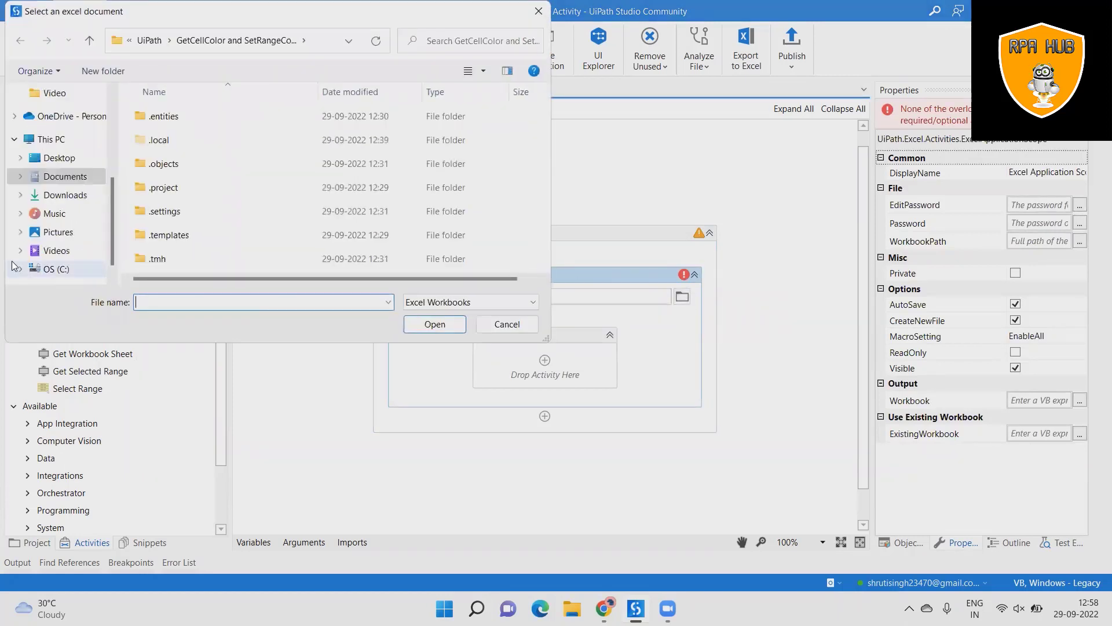
pyautogui.click(59, 158)
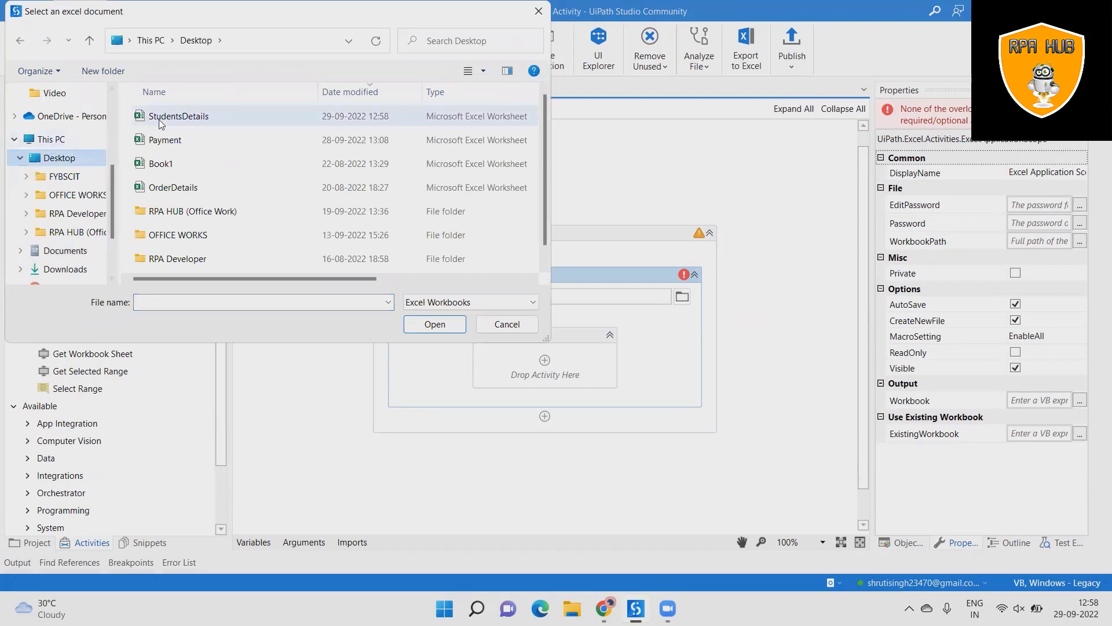
pyautogui.click(179, 116)
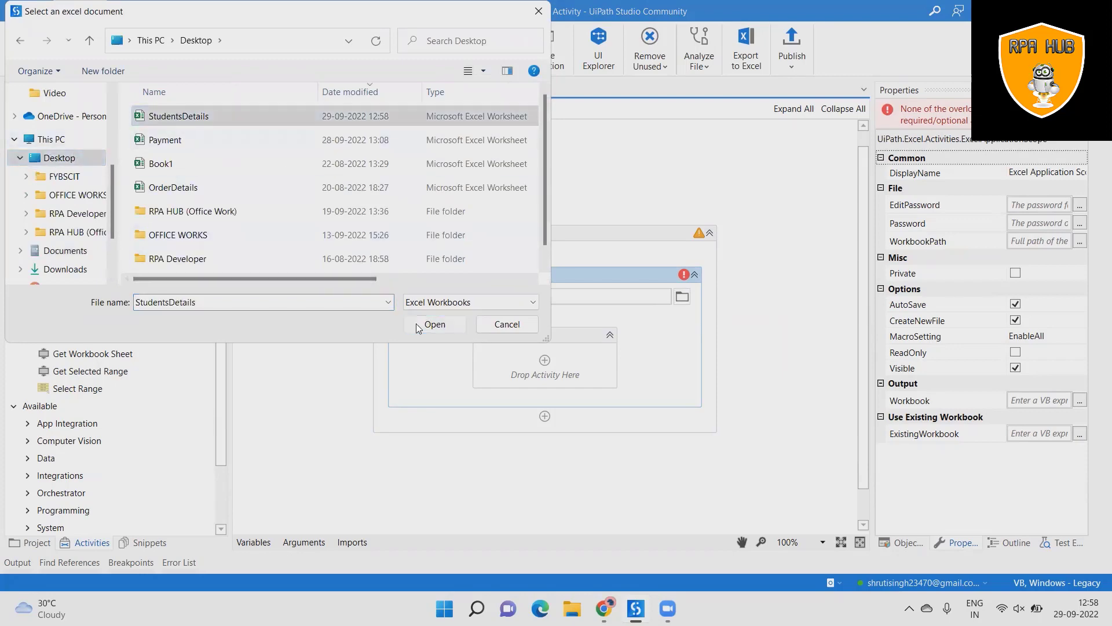
pyautogui.click(434, 323)
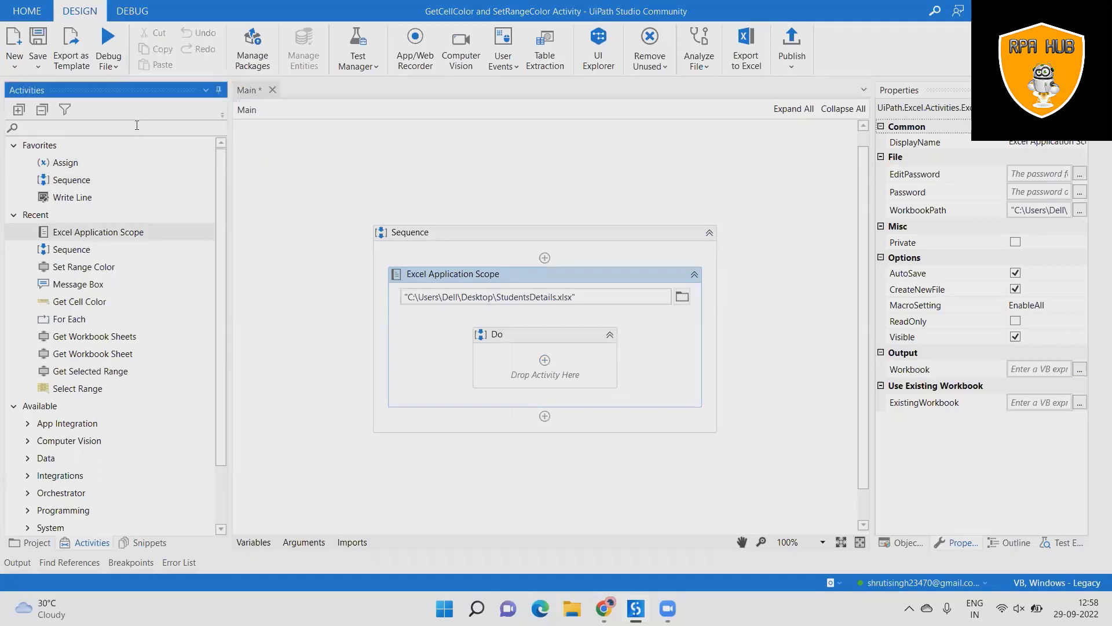
pyautogui.write('Get cell clor')
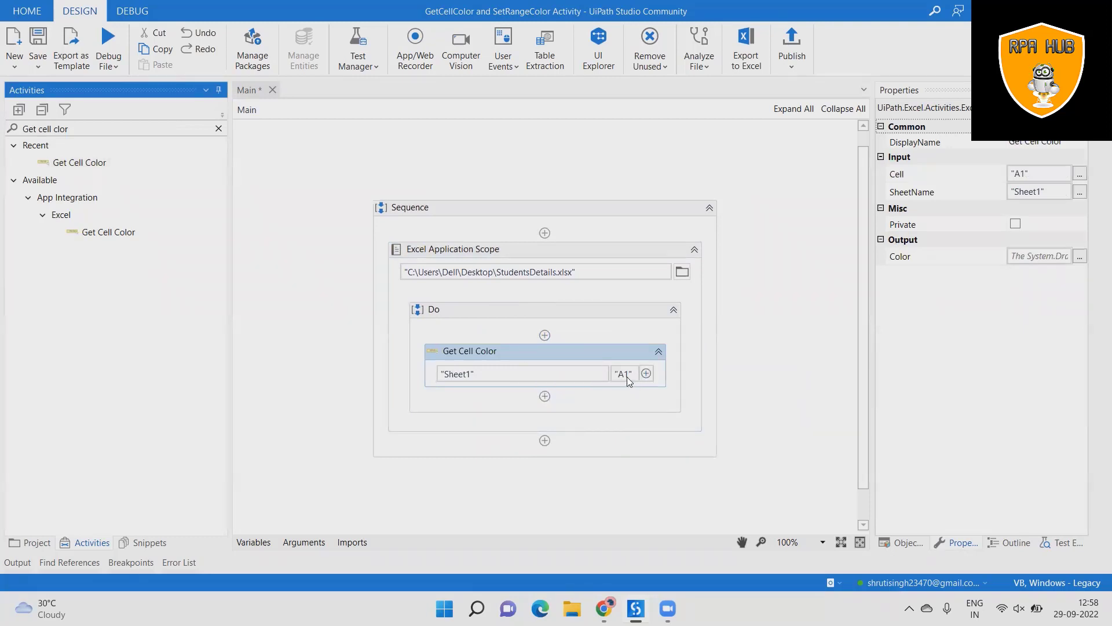
pyautogui.moveTo(616, 497)
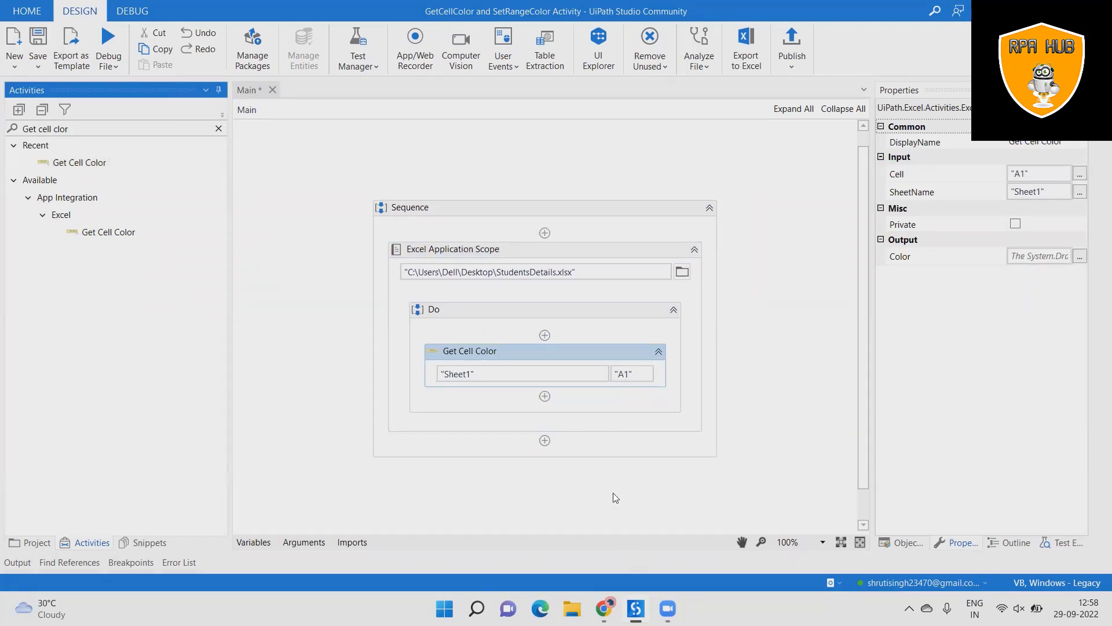
# Step: Set the Get Cell Color cell to "E1" on Sheet1
pyautogui.click(628, 374)
pyautogui.write('E')
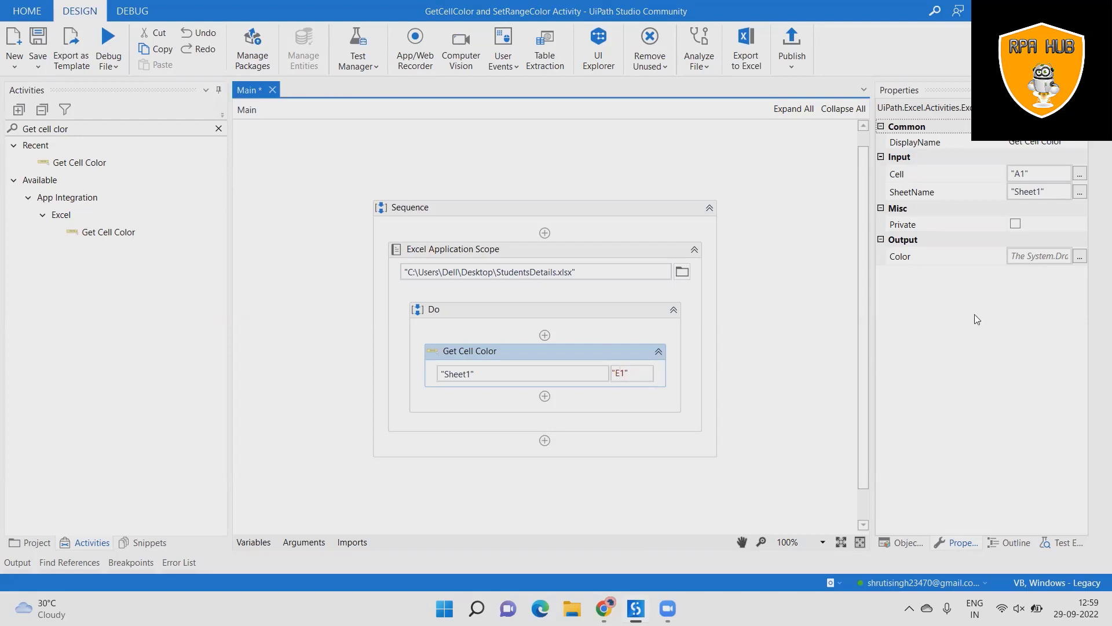
# Step: Create the Color output variable VarGetCellColor with Ctrl+K and check it in the Variables panel
pyautogui.click(1038, 255)
pyautogui.write('V')
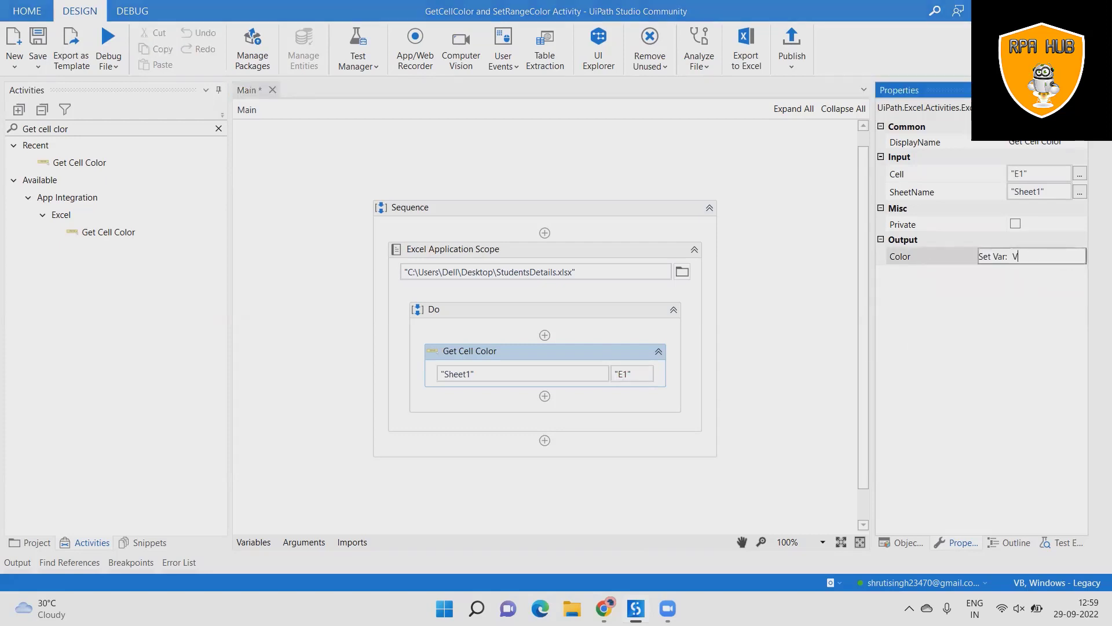
pyautogui.write('arGetCellCol')
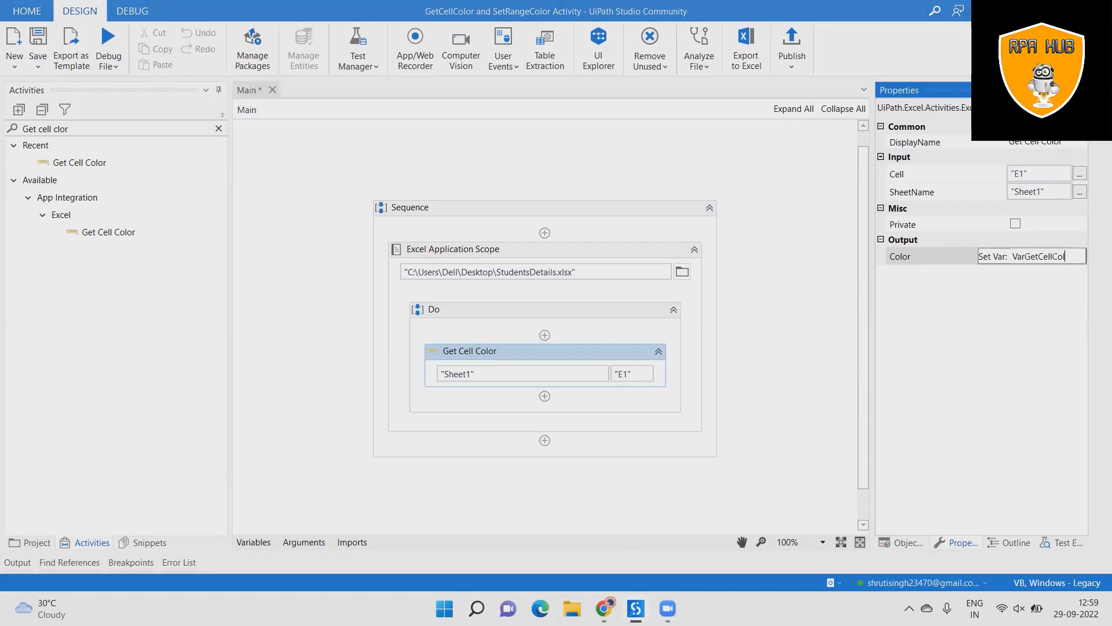
pyautogui.write('or')
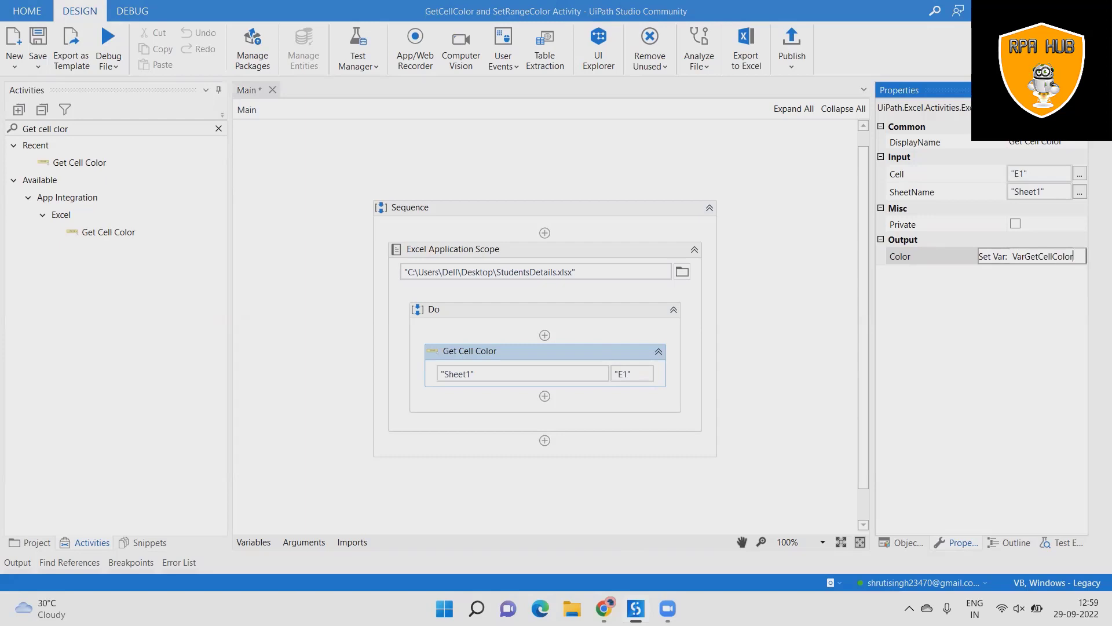
pyautogui.click(1001, 328)
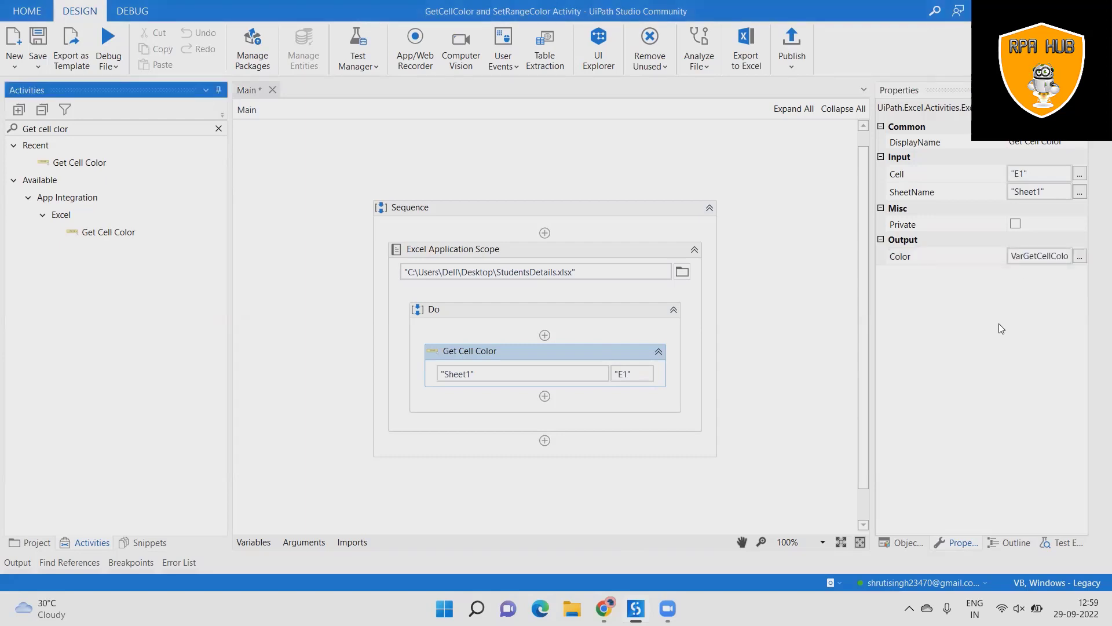
pyautogui.click(254, 542)
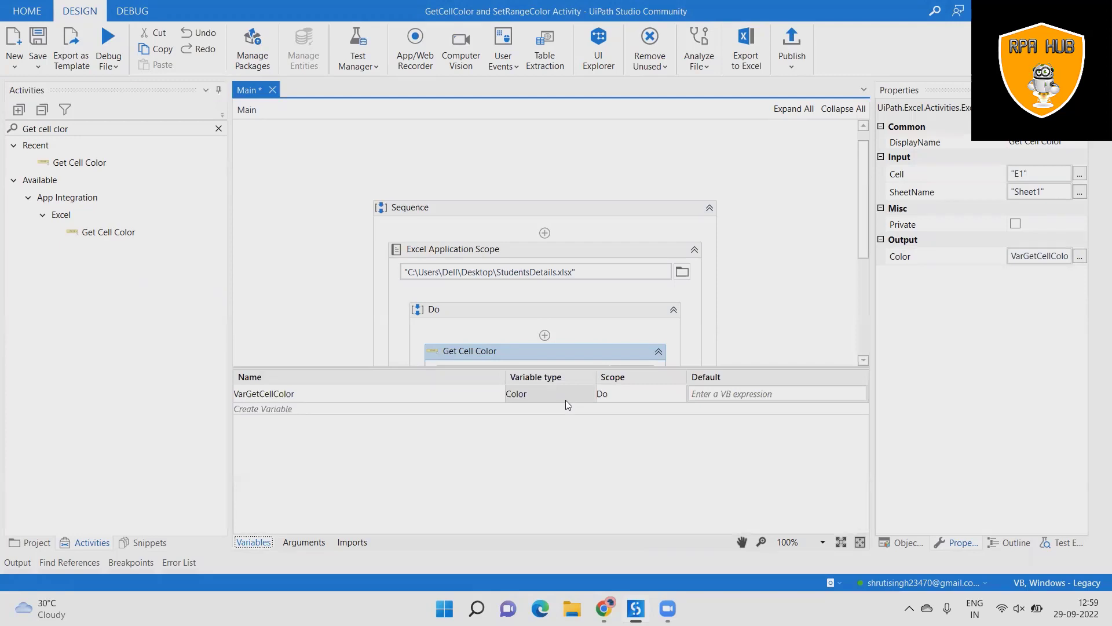
pyautogui.moveTo(549, 394)
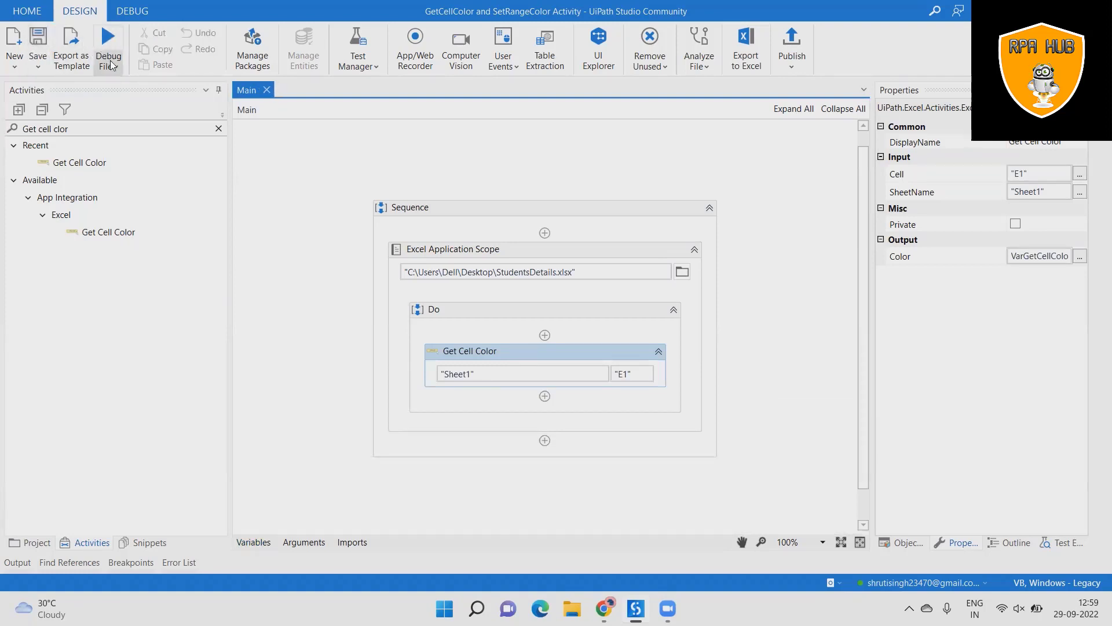
# Step: Add a Message Box below Get Cell Color showing VarGetCellColor as its text
pyautogui.click(109, 49)
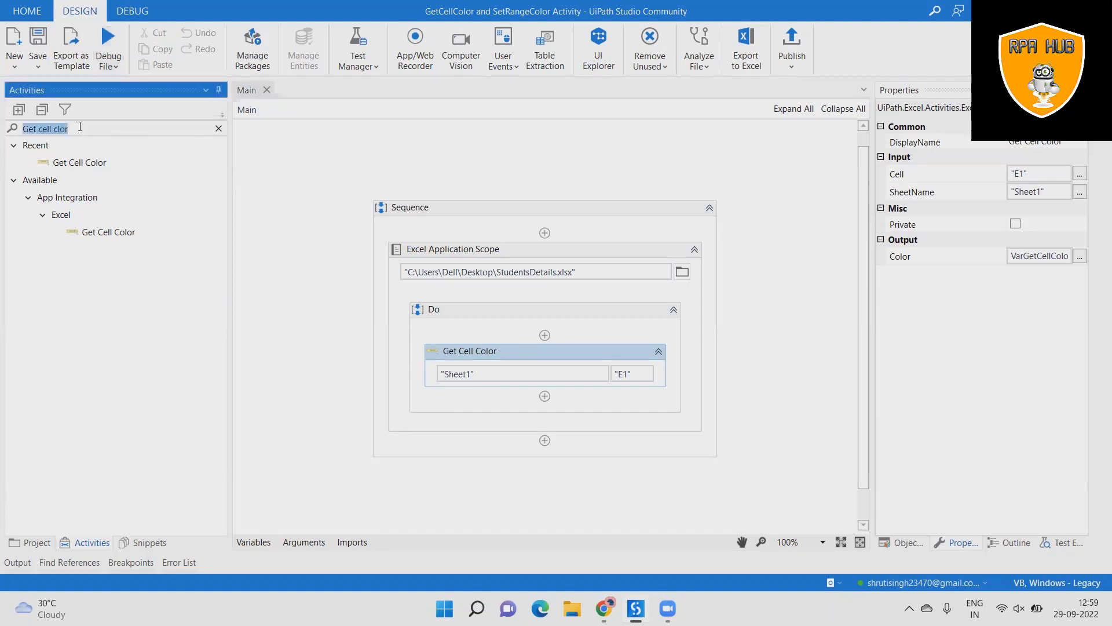
pyautogui.write('Messa')
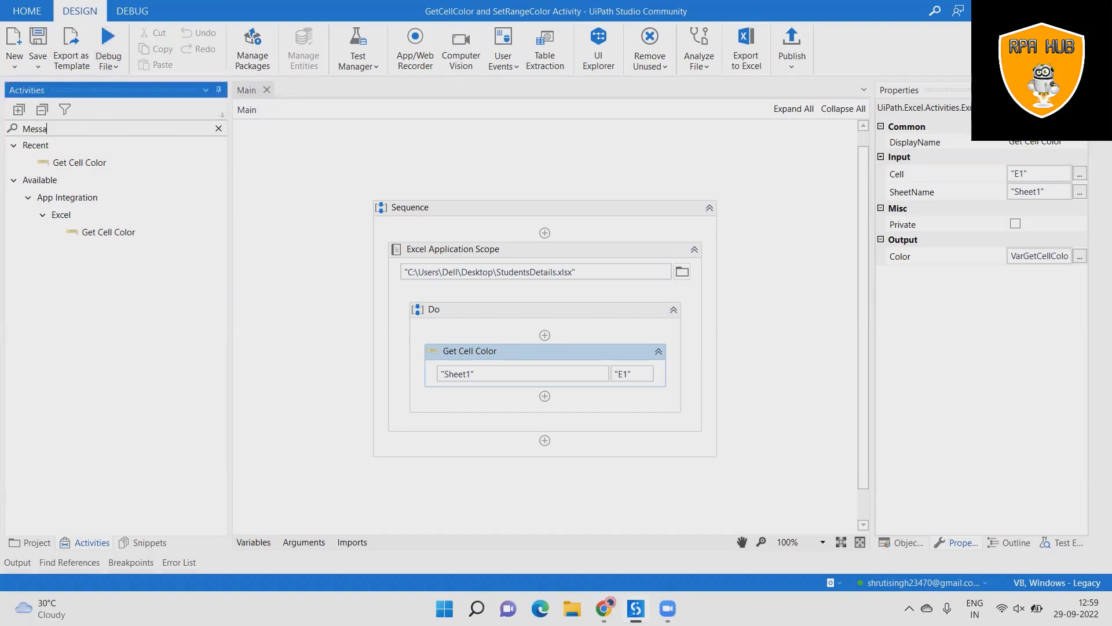
pyautogui.write('ge')
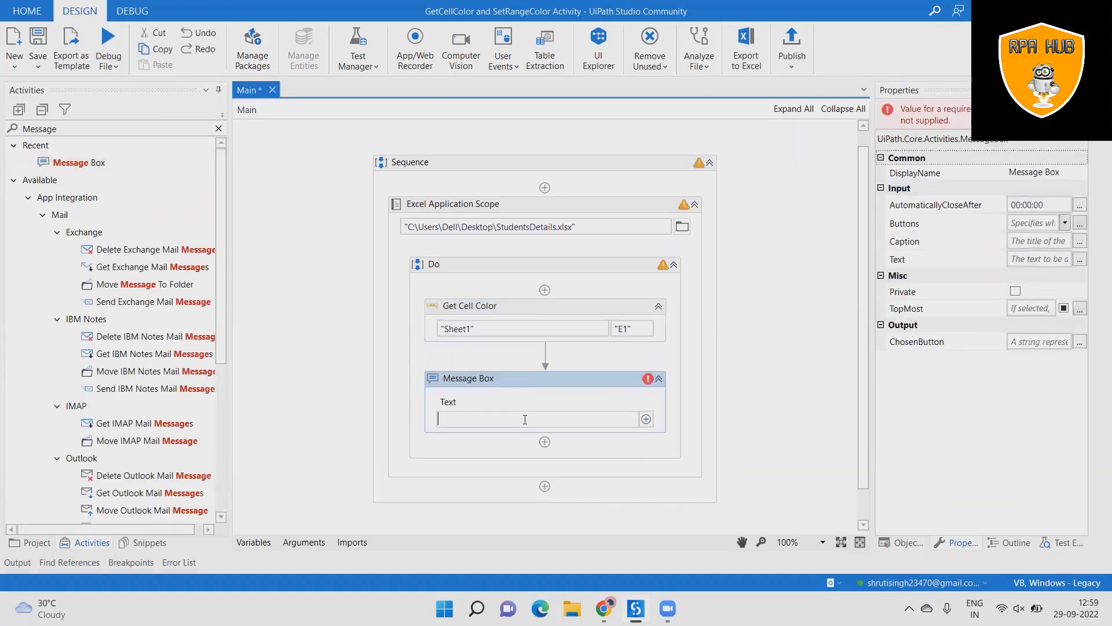
pyautogui.write('Var')
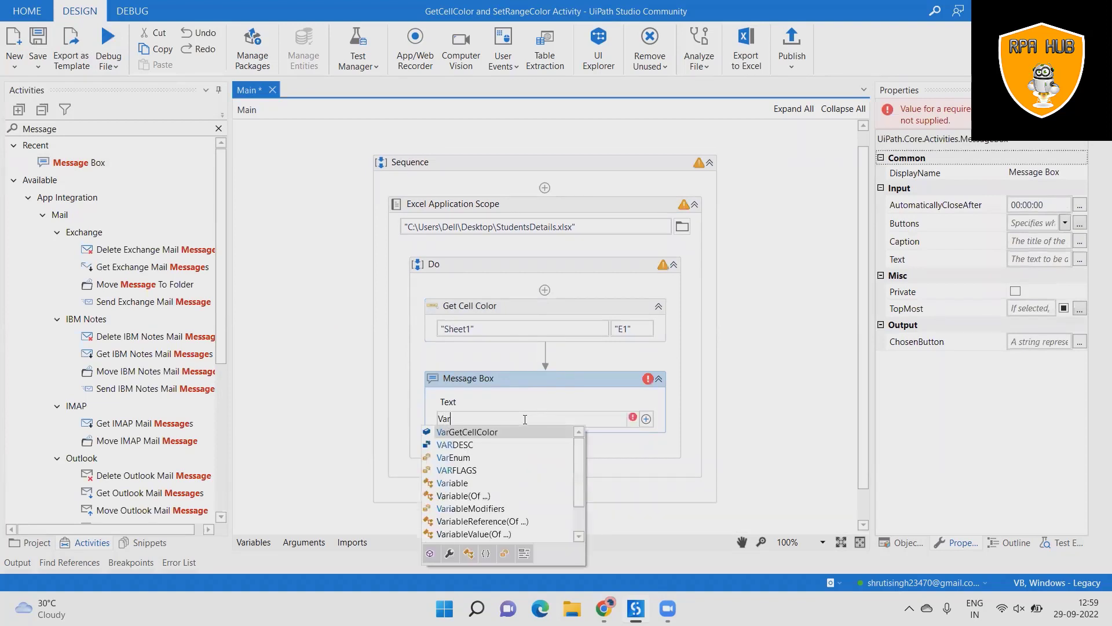
pyautogui.click(467, 431)
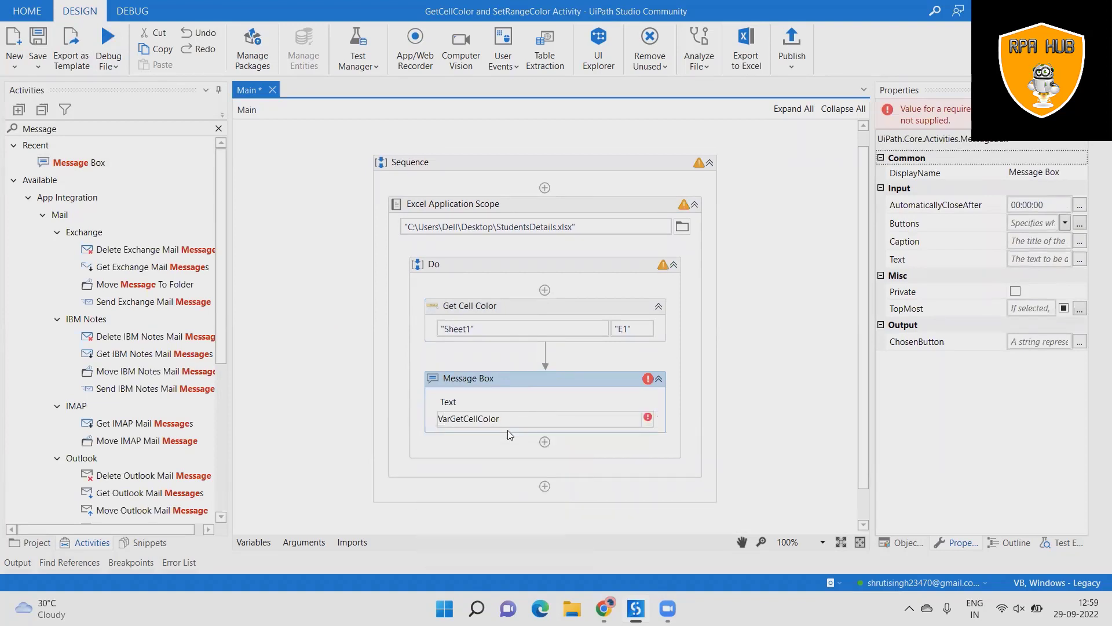
pyautogui.click(749, 429)
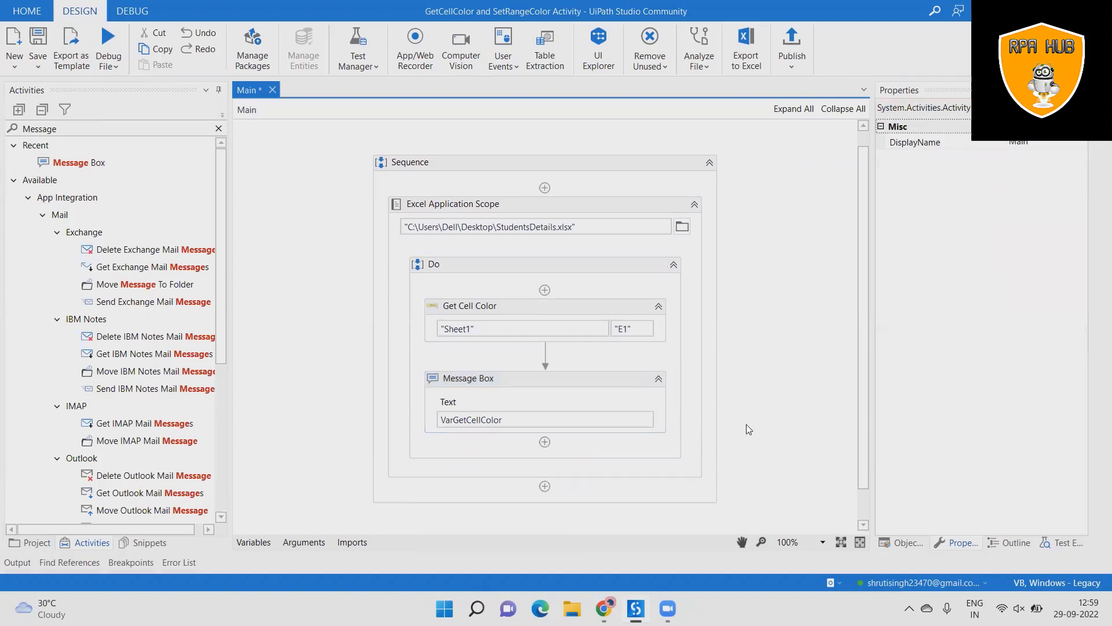
pyautogui.moveTo(108, 43)
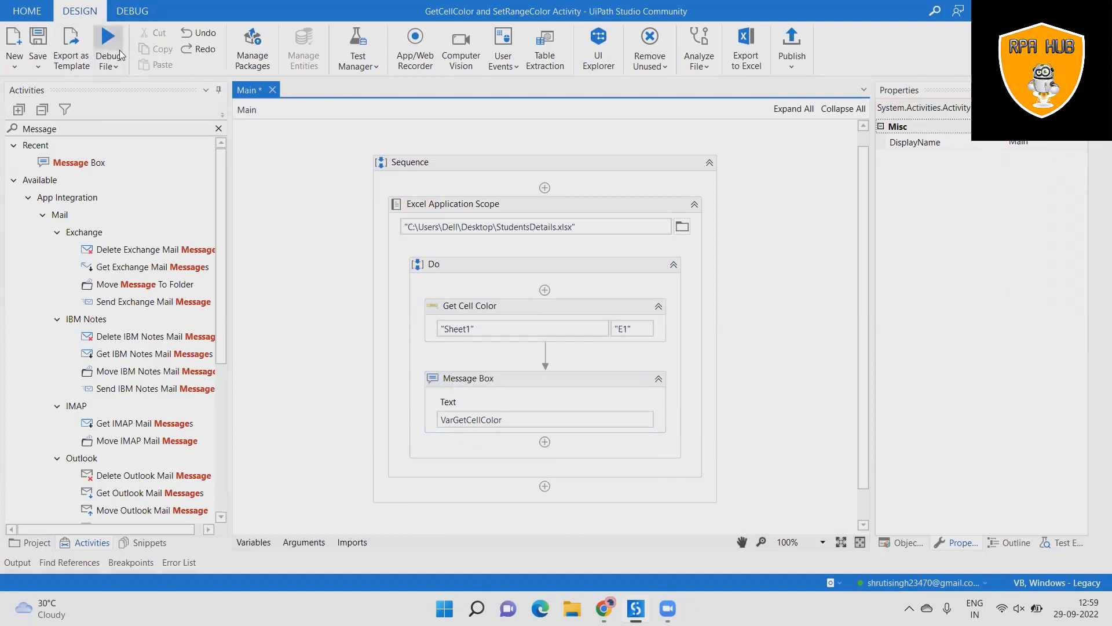
pyautogui.click(108, 46)
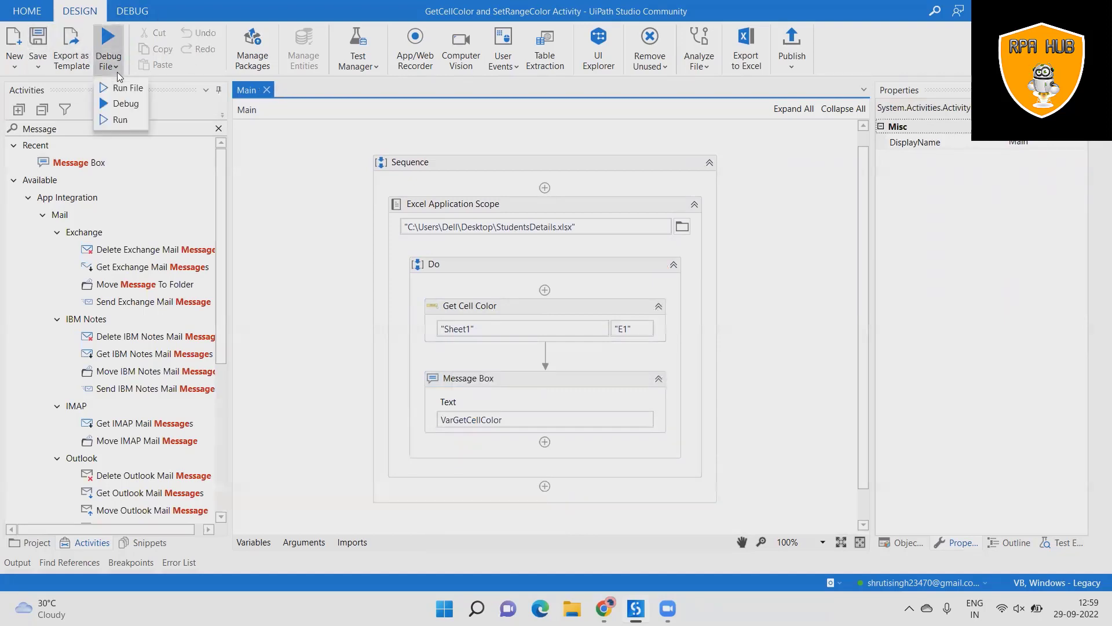
# Step: Run the workflow and dismiss the message reporting cell E1's colour as Yellow
pyautogui.click(128, 87)
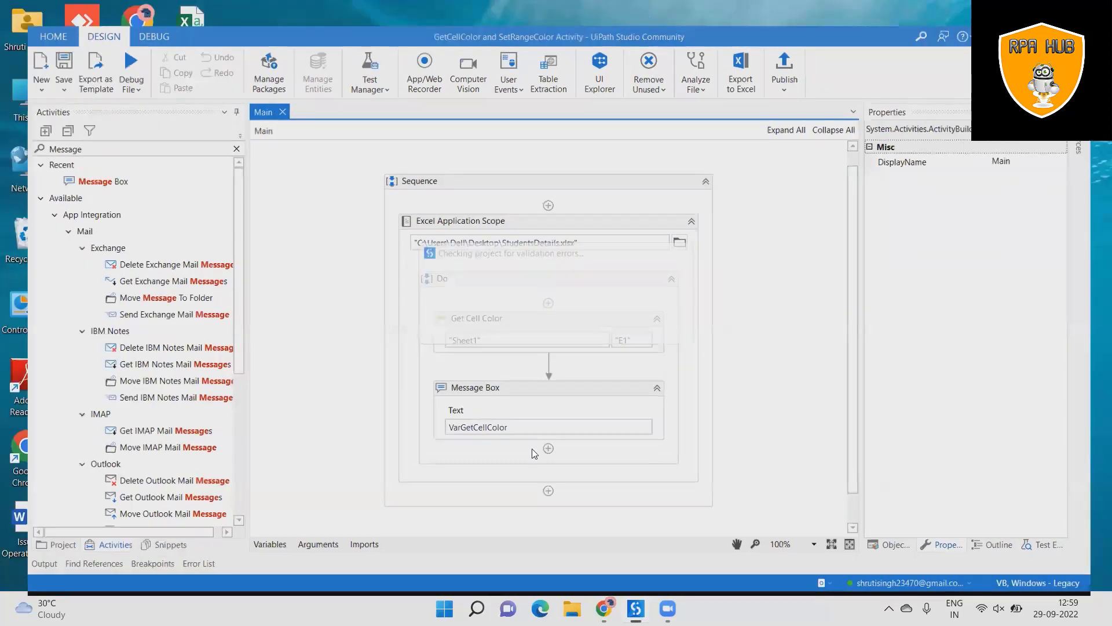
pyautogui.click(131, 68)
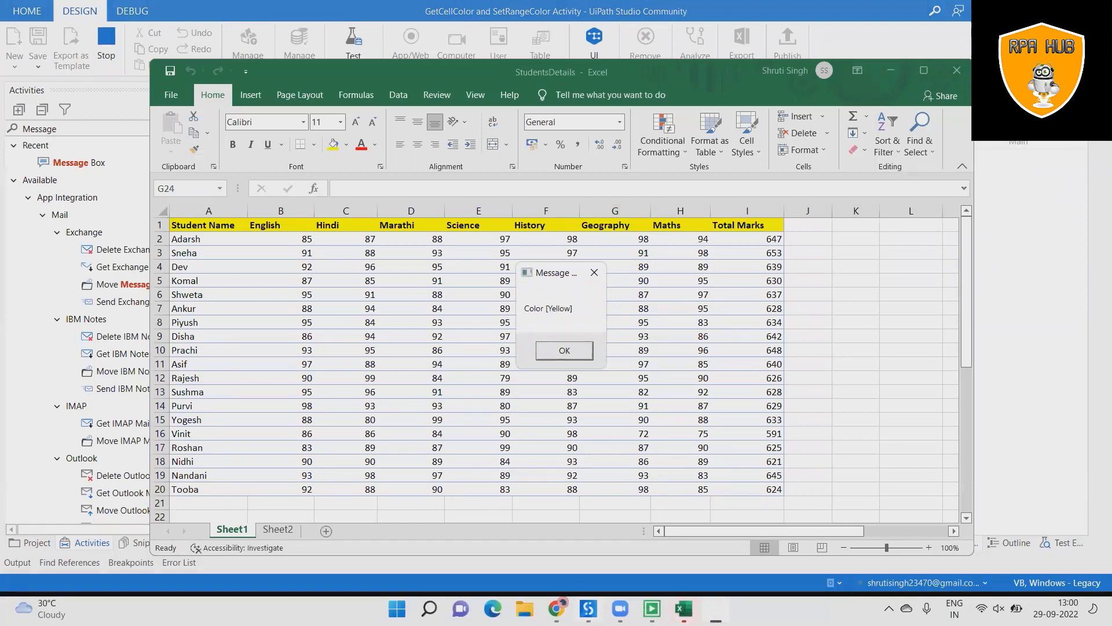
pyautogui.moveTo(445, 338)
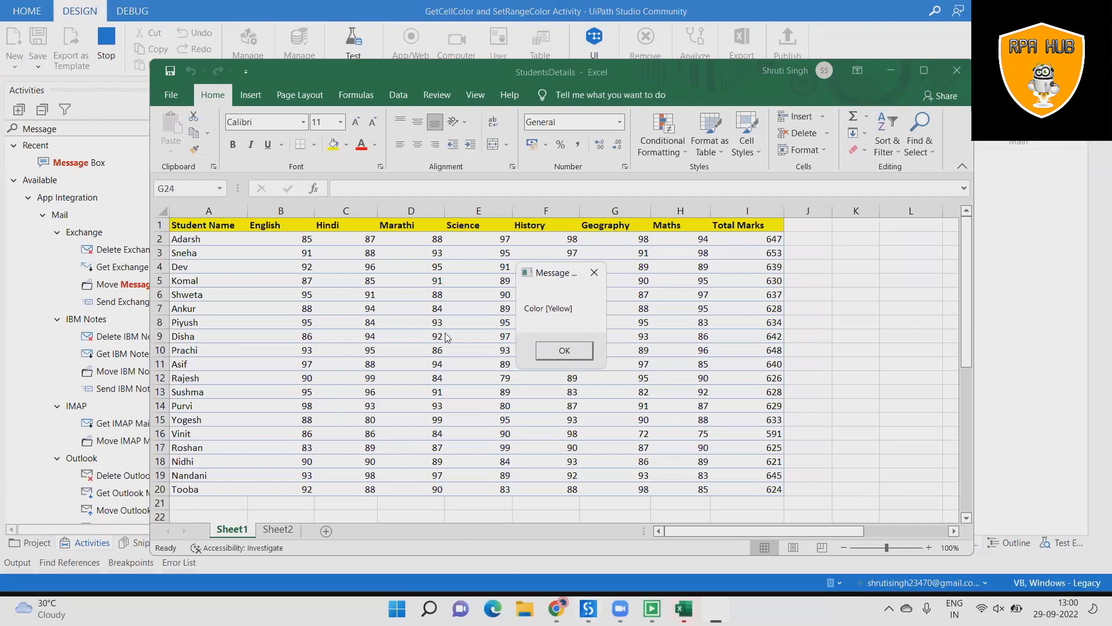
pyautogui.moveTo(536, 315)
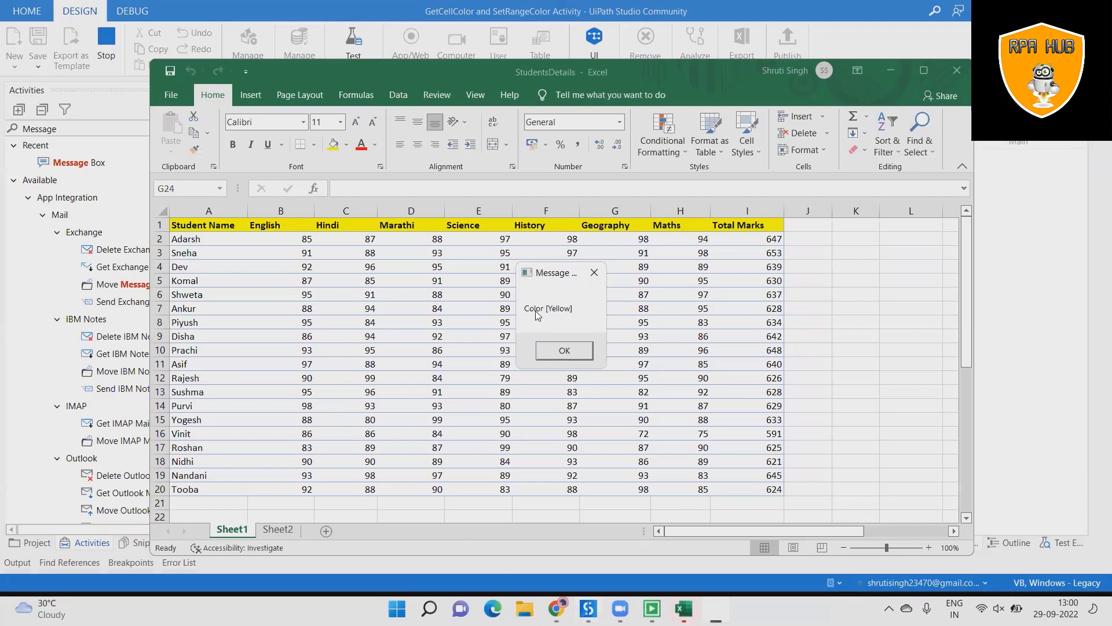
pyautogui.moveTo(497, 225)
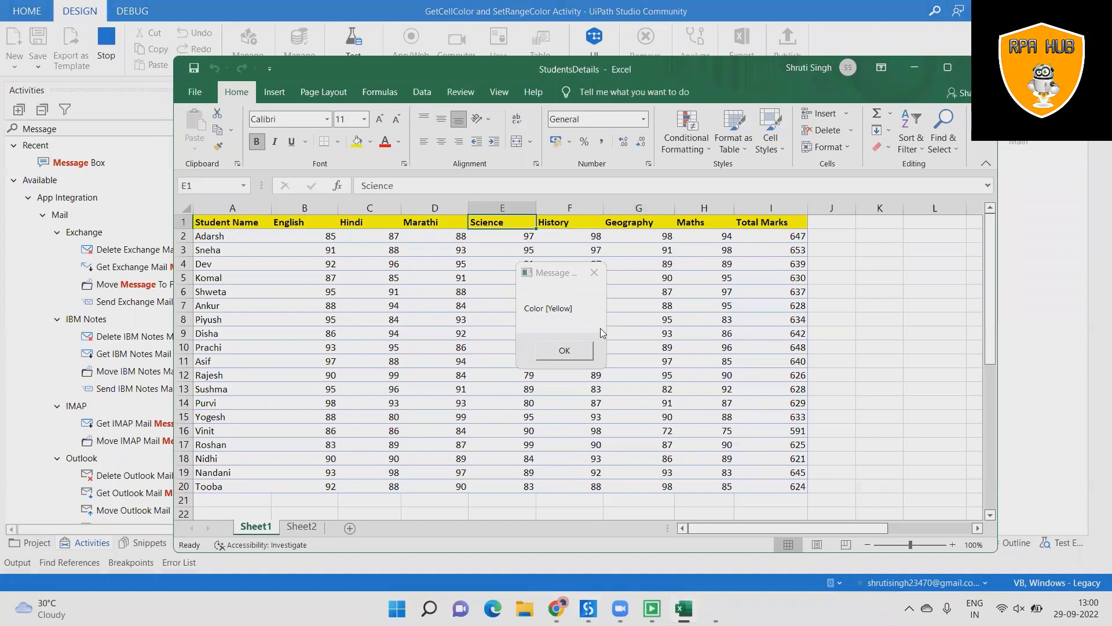
pyautogui.moveTo(563, 362)
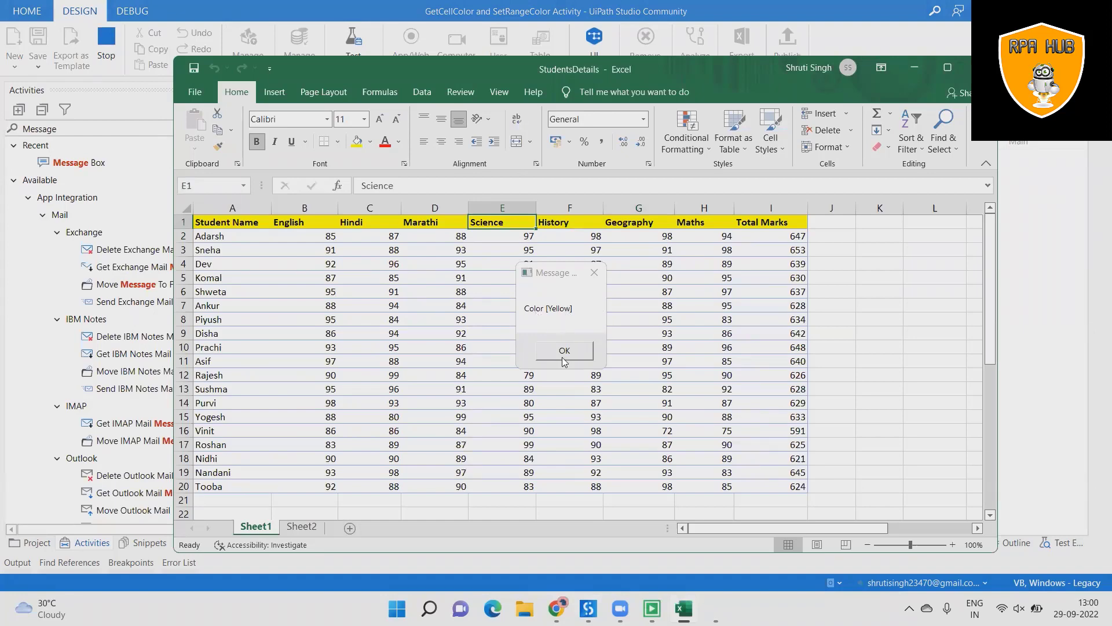
pyautogui.click(565, 350)
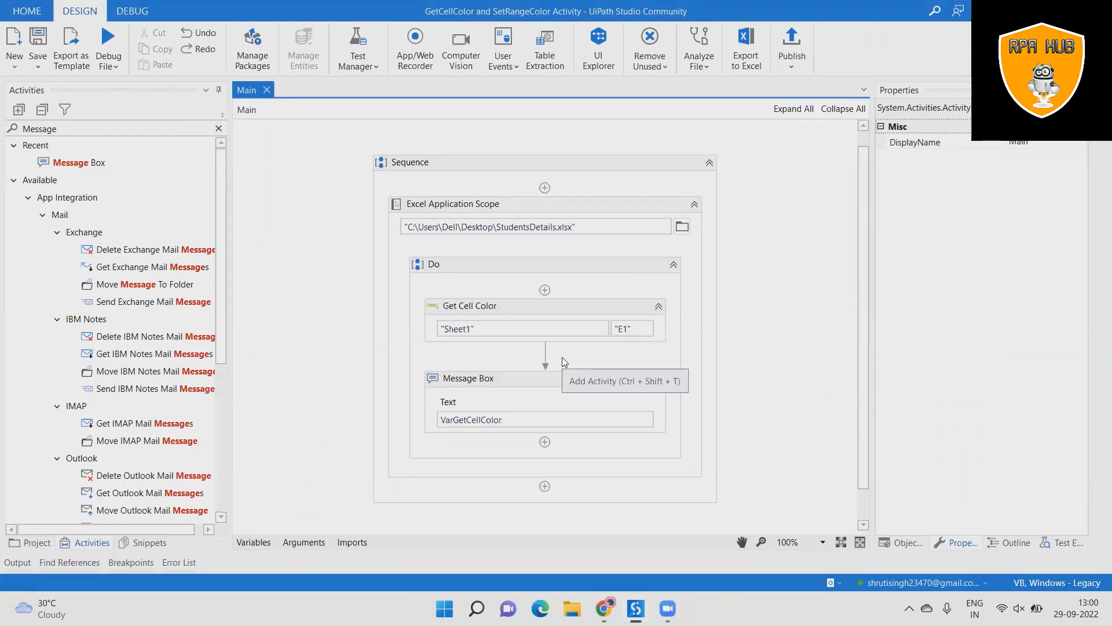
pyautogui.moveTo(564, 362)
pyautogui.write('set')
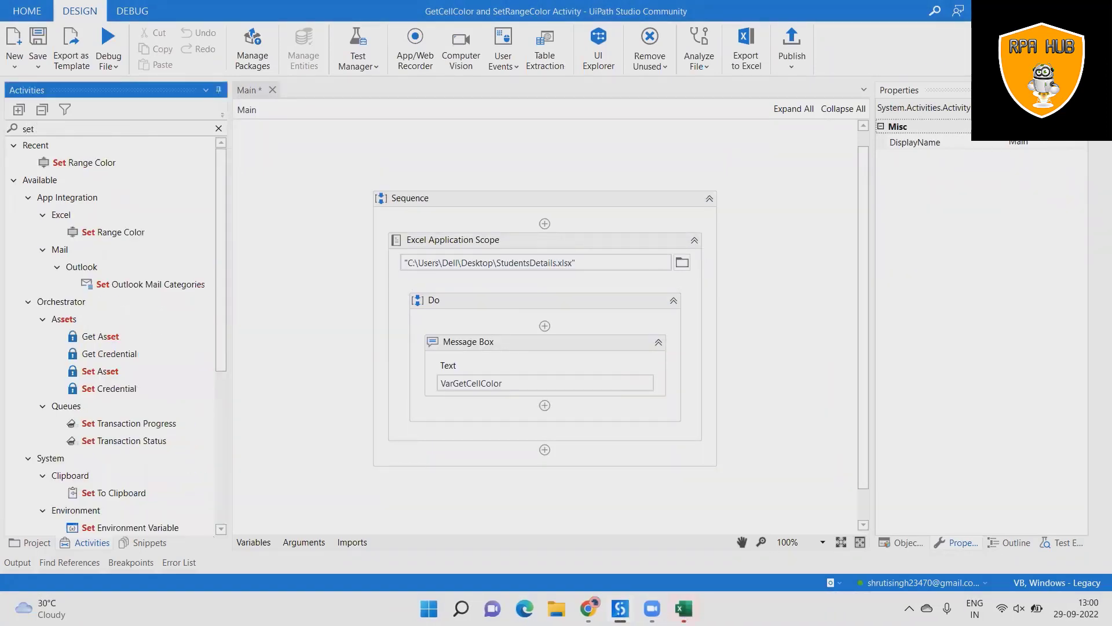
# Step: Search 'set range' and place Set Range Color in the Do block above the Message Box
pyautogui.write('ran')
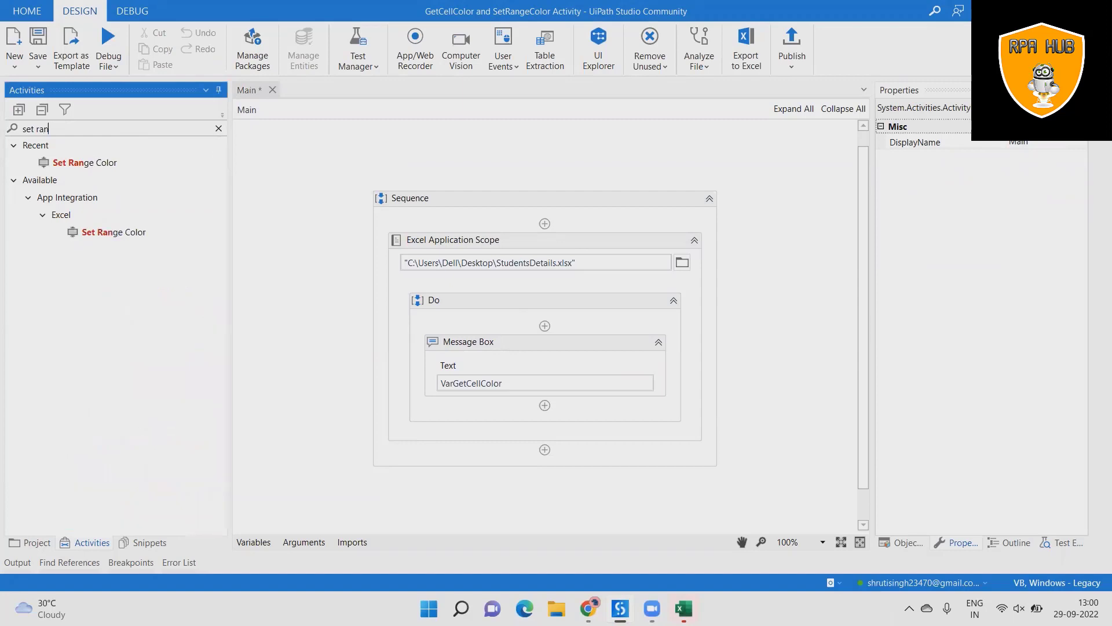
pyautogui.write('nge')
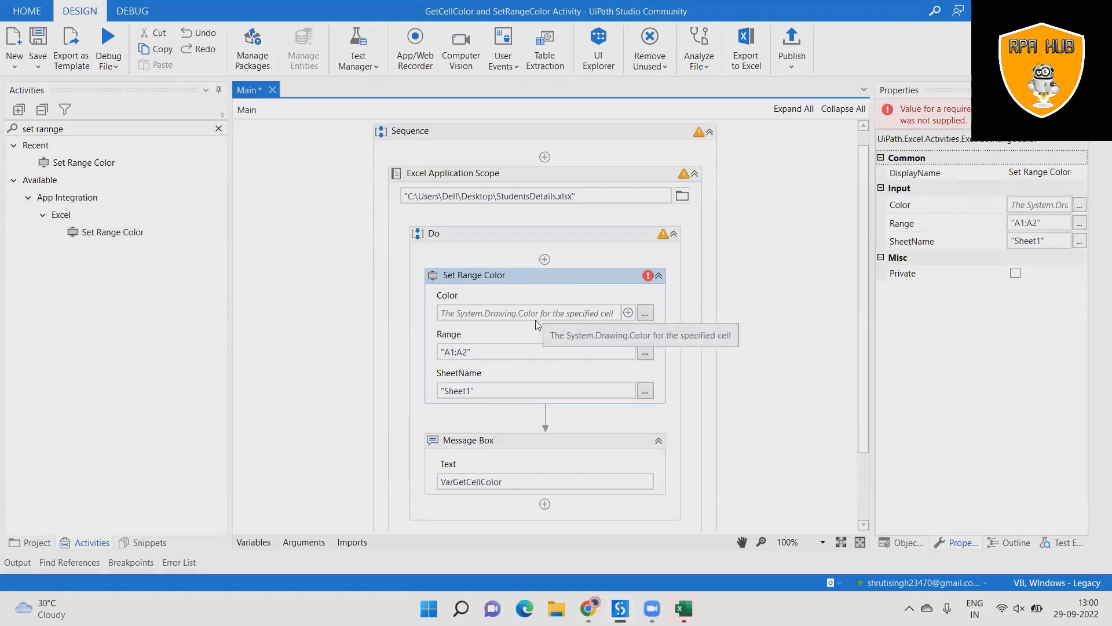
# Step: Enter System.Drawing.Color in the Set Range Color colour expression editor
pyautogui.click(644, 313)
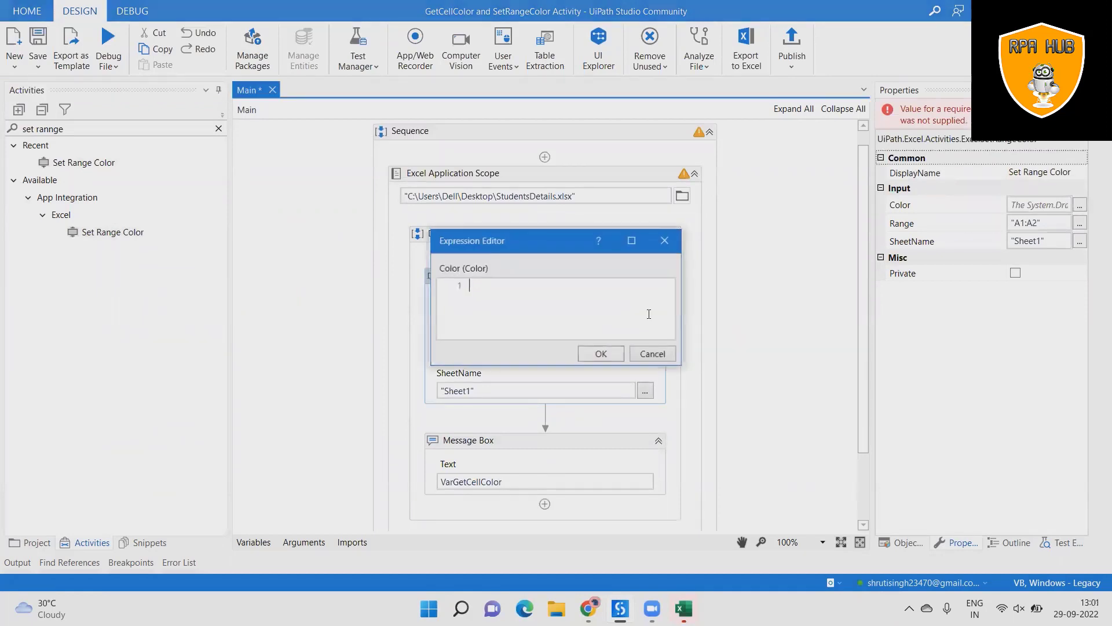
pyautogui.write('S')
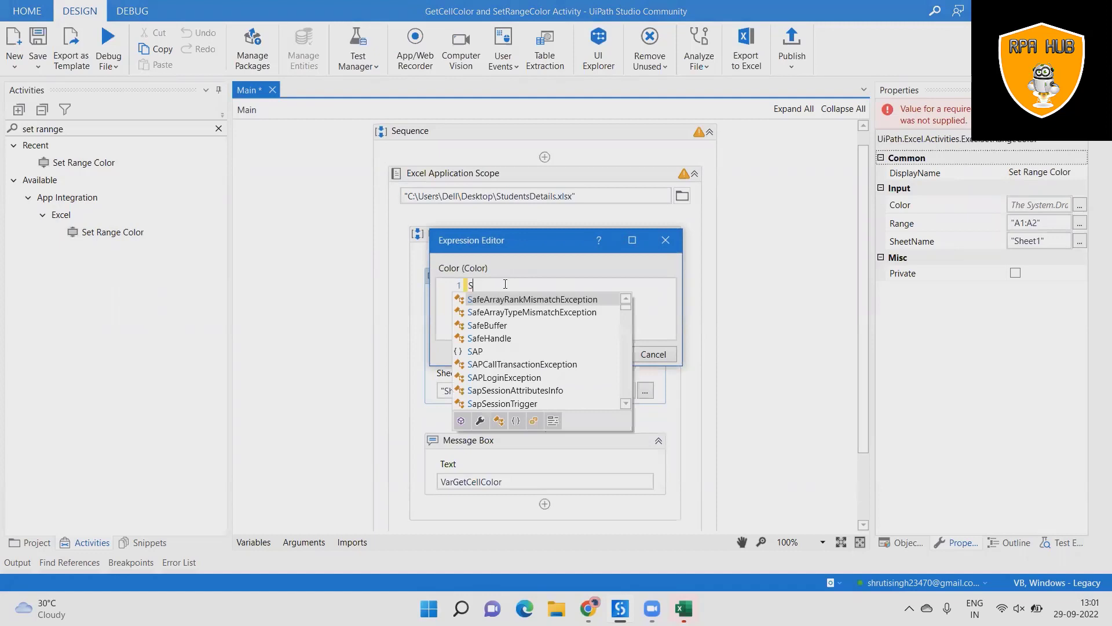
pyautogui.write('ystem')
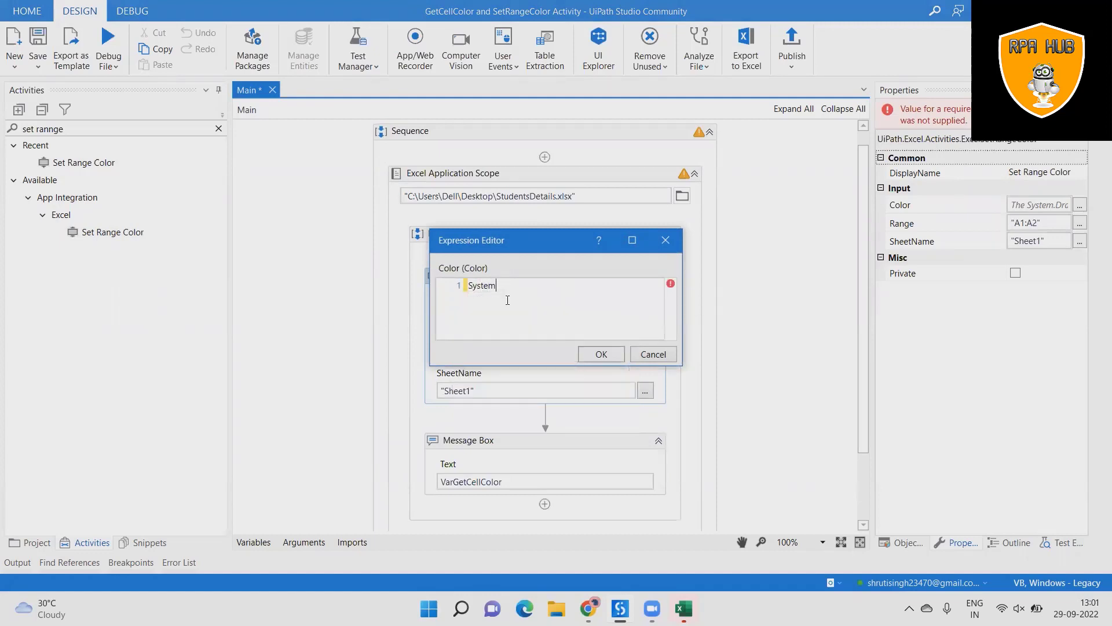
pyautogui.write('.Drw')
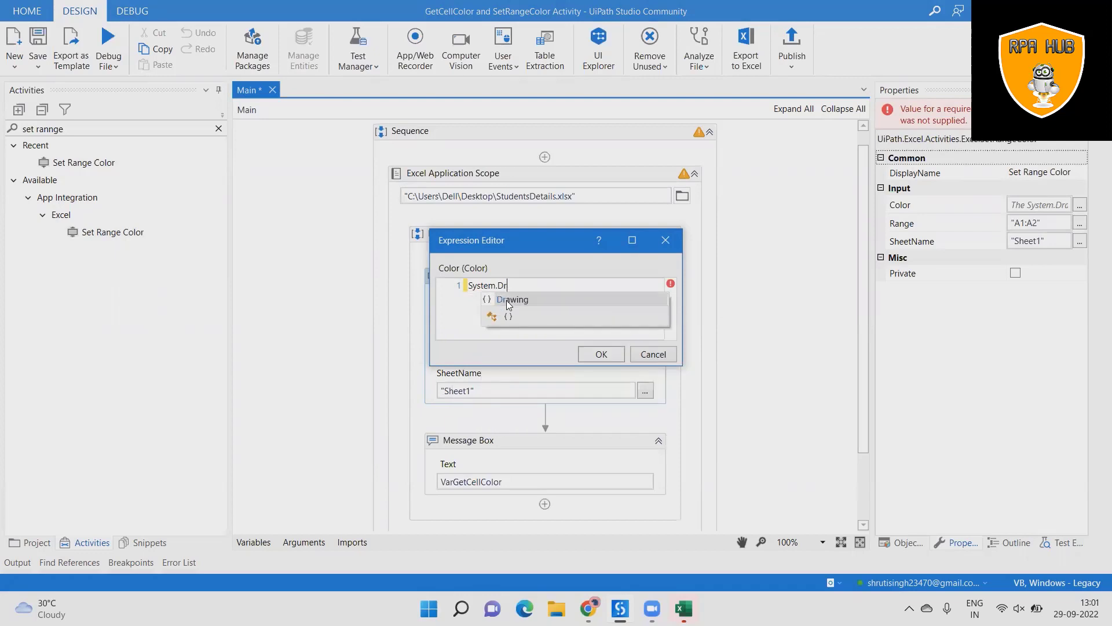
pyautogui.write('awing')
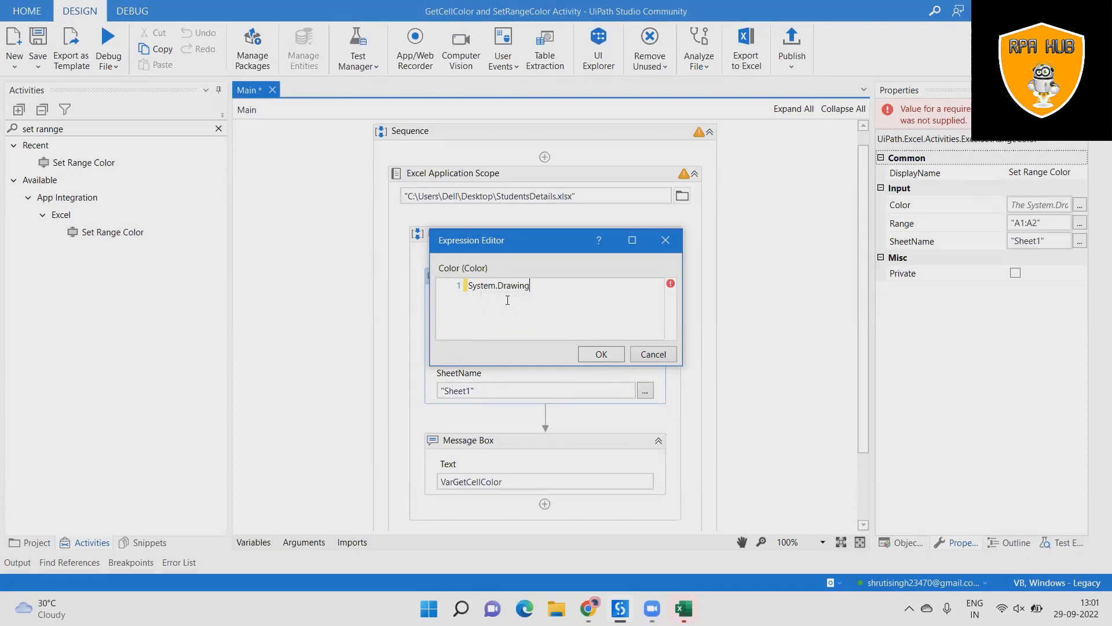
pyautogui.write('.Color')
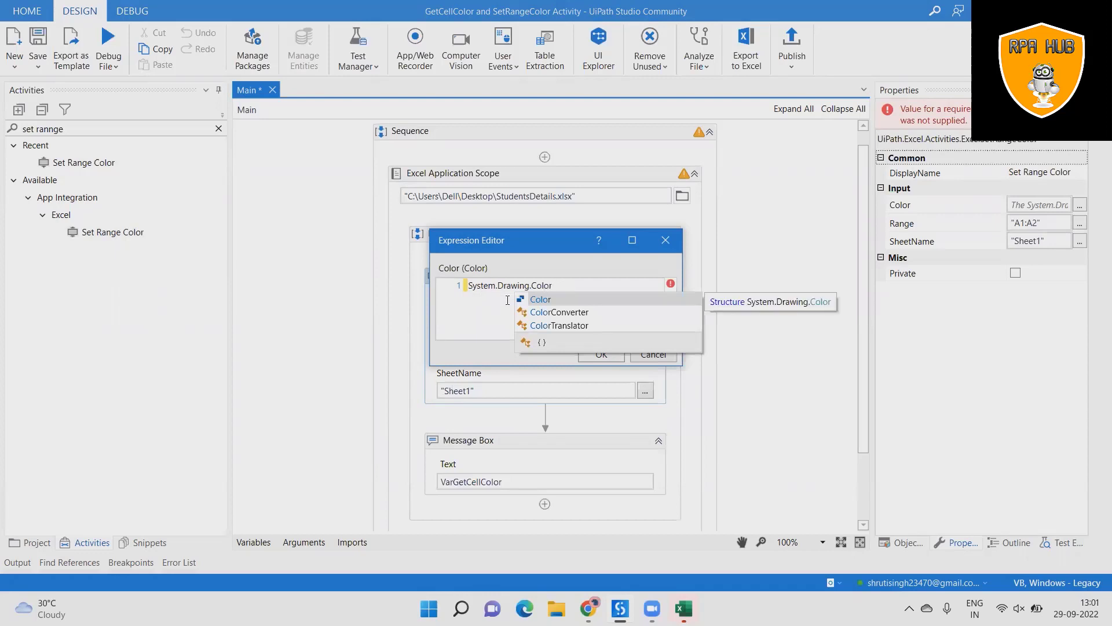
pyautogui.click(564, 299)
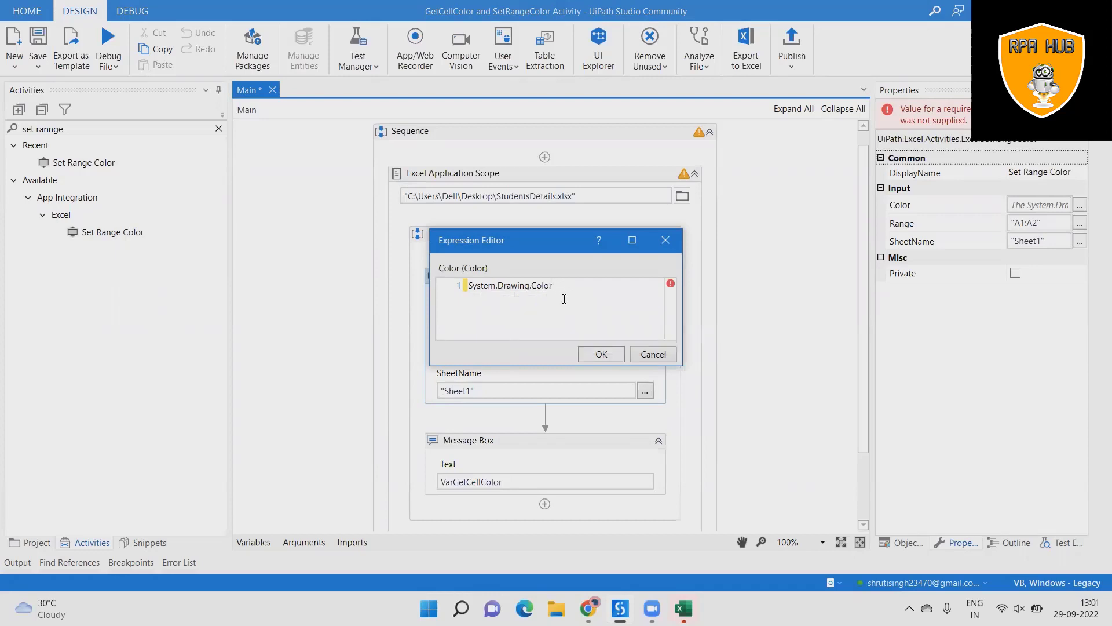
# Step: Complete the expression as System.Drawing.Color.LightBlue and confirm it
pyautogui.write('.')
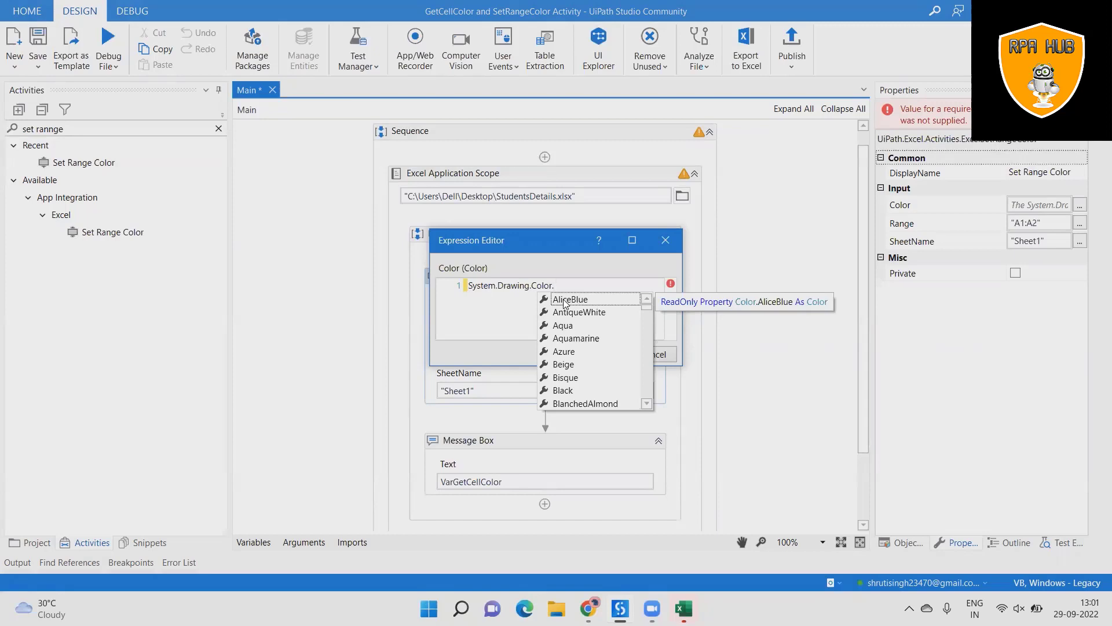
pyautogui.write('B')
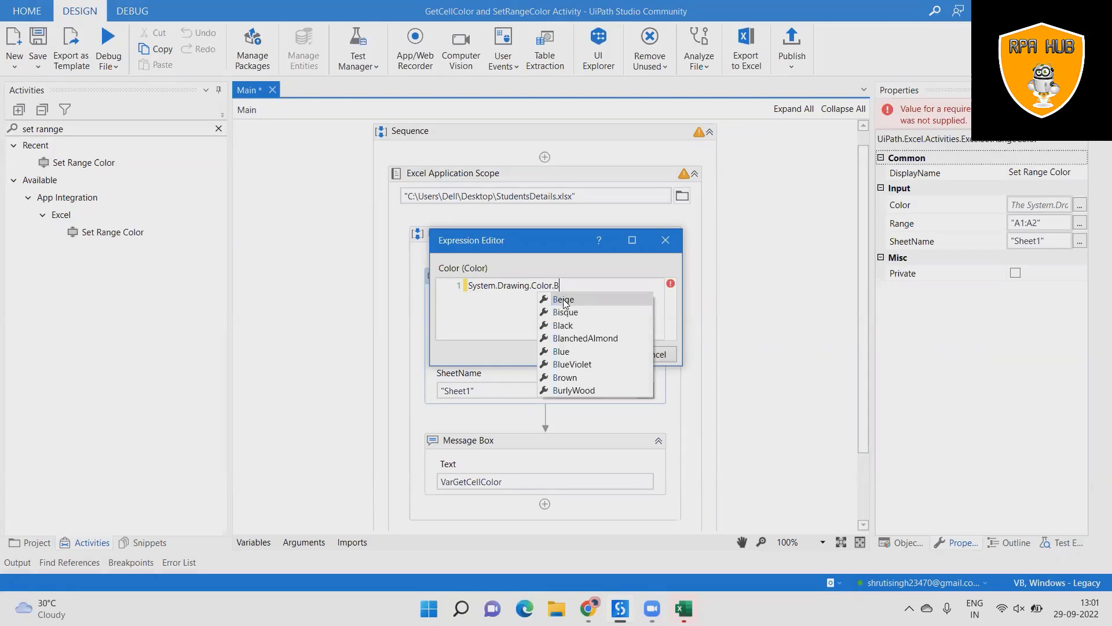
pyautogui.write('lue')
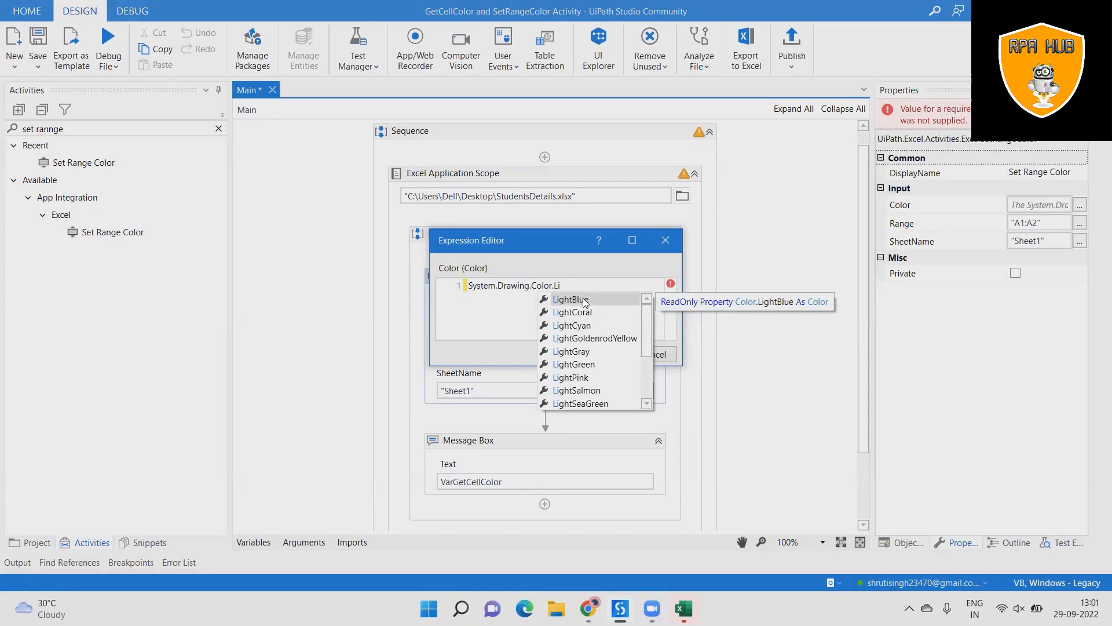
pyautogui.click(570, 299)
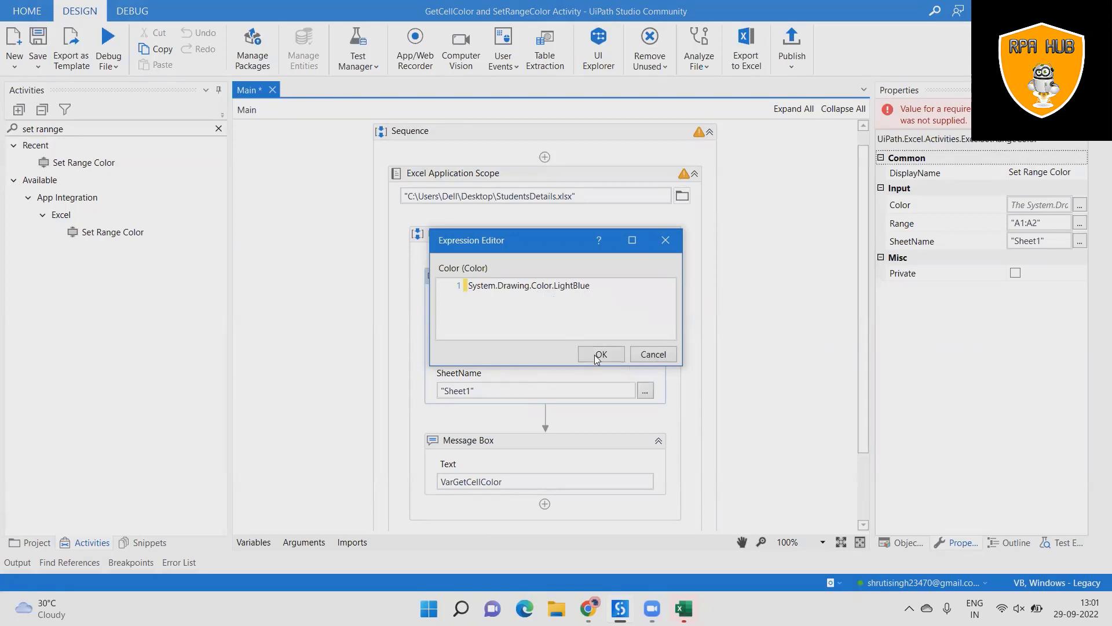
pyautogui.click(601, 355)
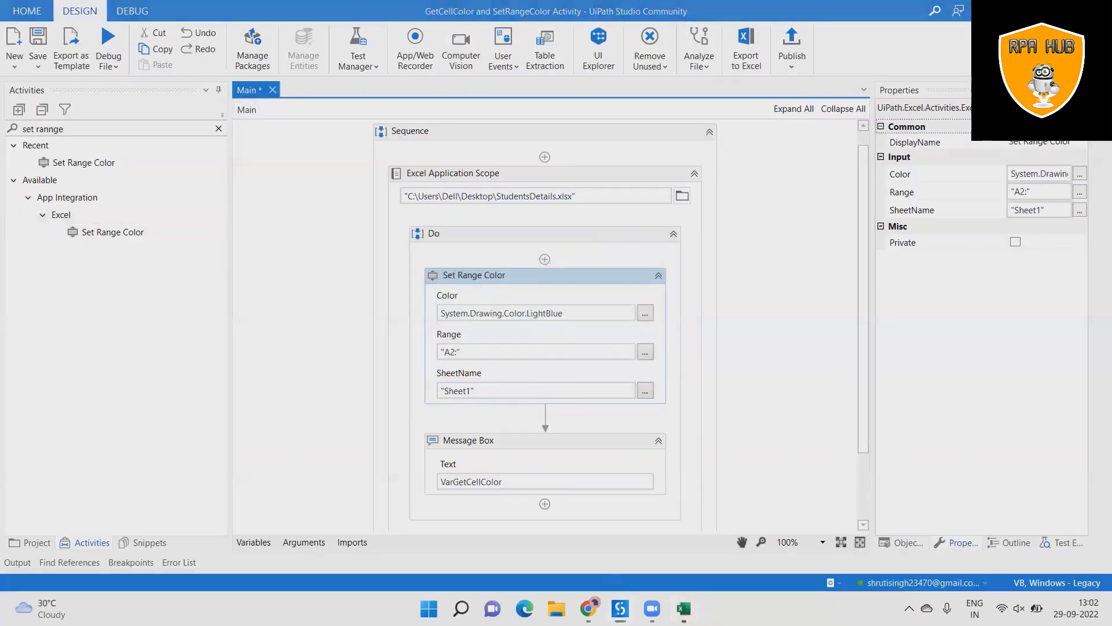
# Step: Check the data extent in Excel and set the Set Range Color range to "A2:I20"
pyautogui.click(683, 608)
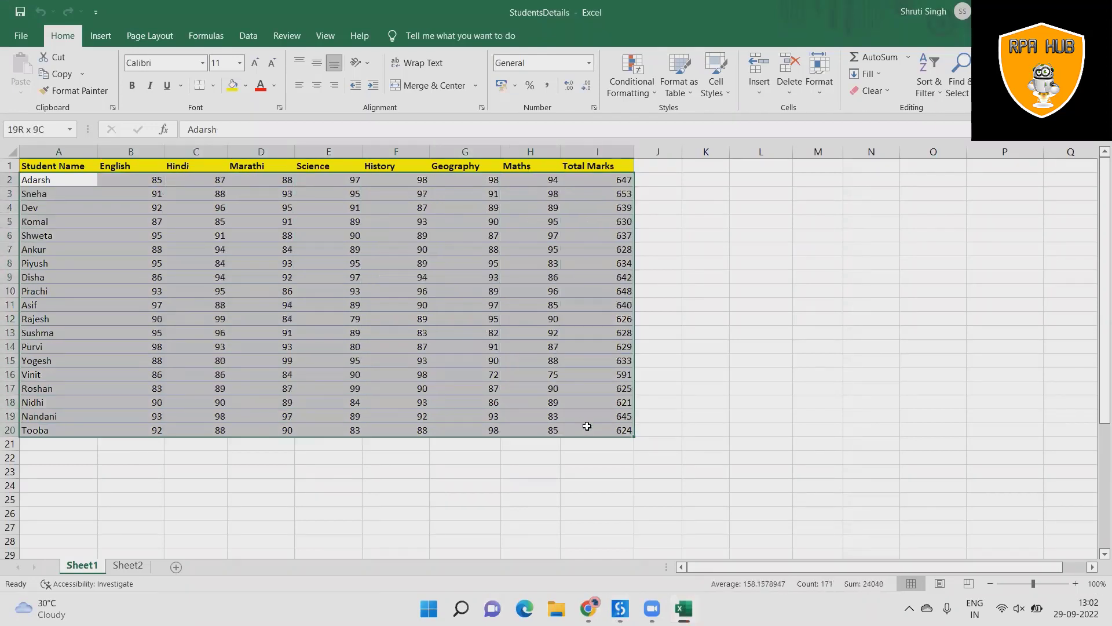
pyautogui.click(453, 285)
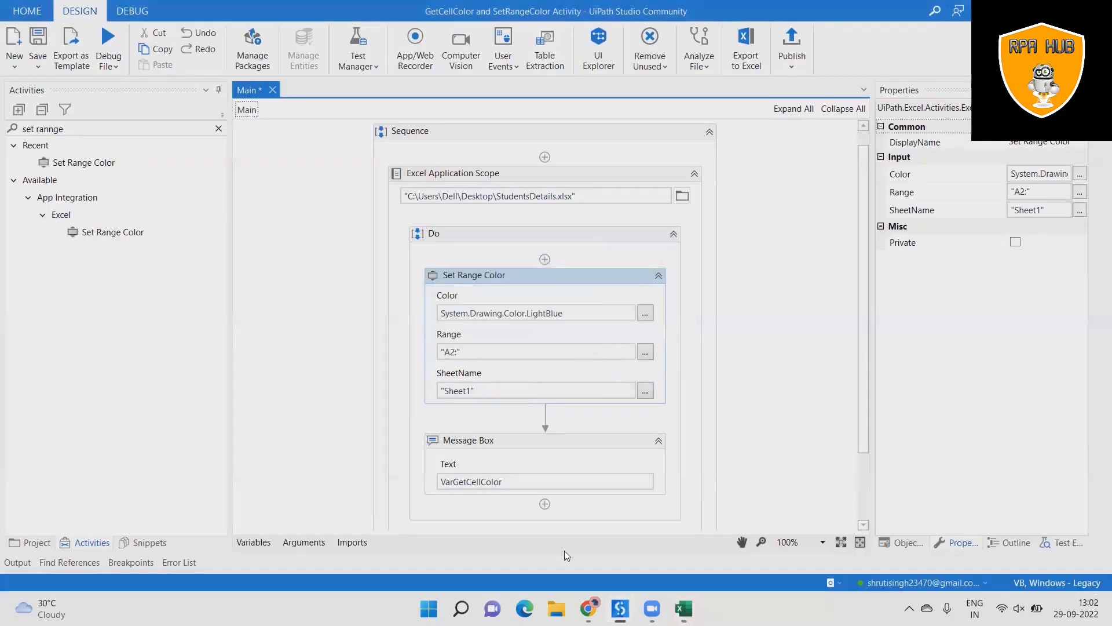
pyautogui.click(529, 351)
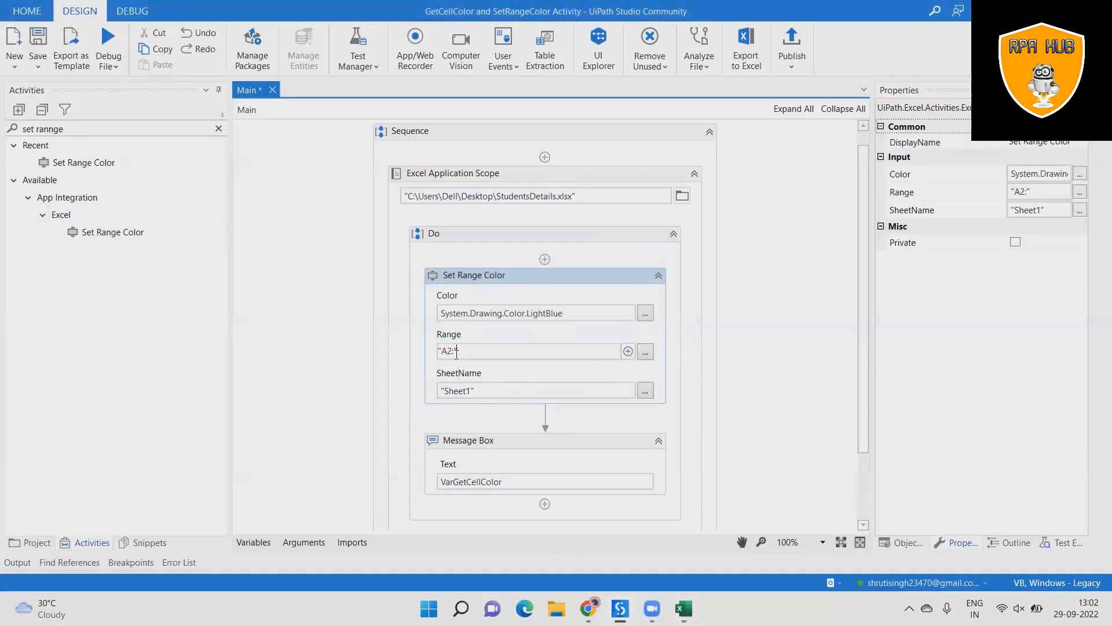
pyautogui.write('p')
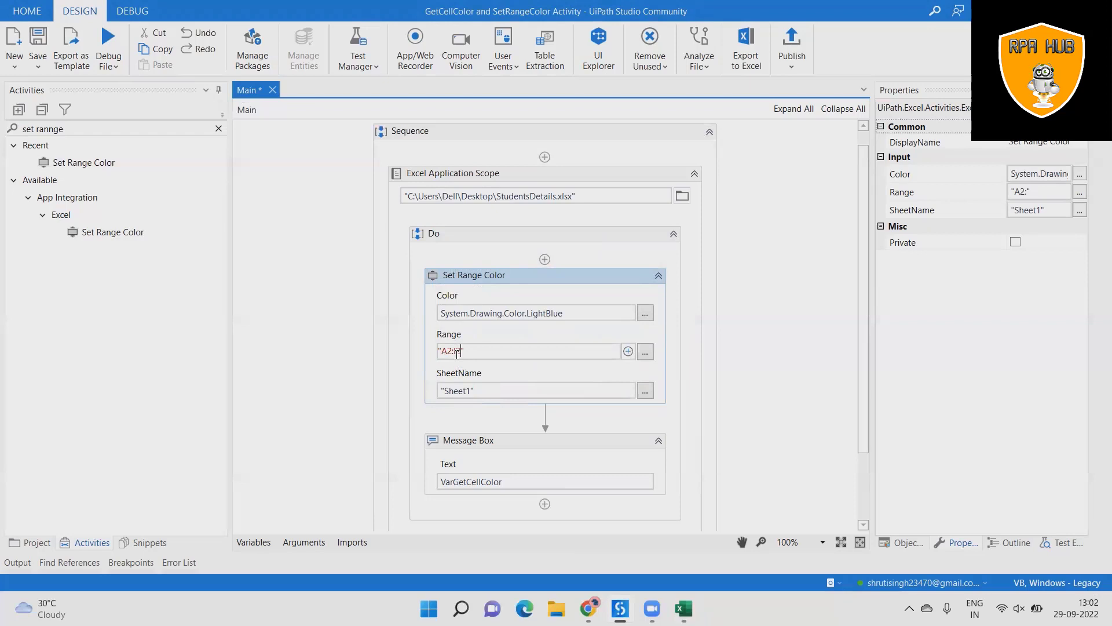
pyautogui.write('I20')
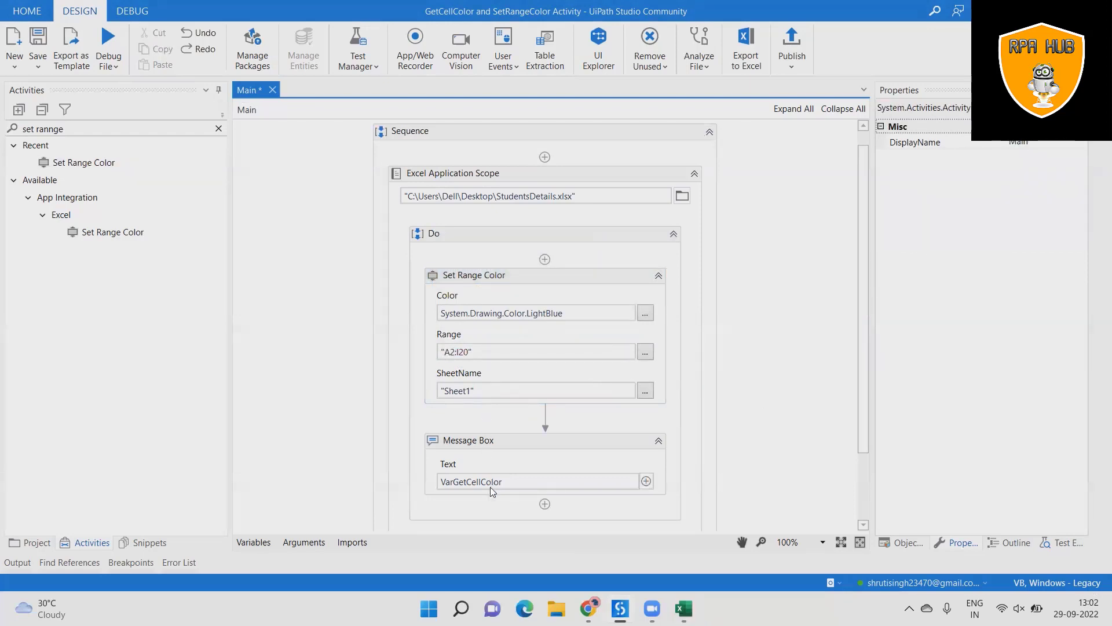
pyautogui.click(468, 441)
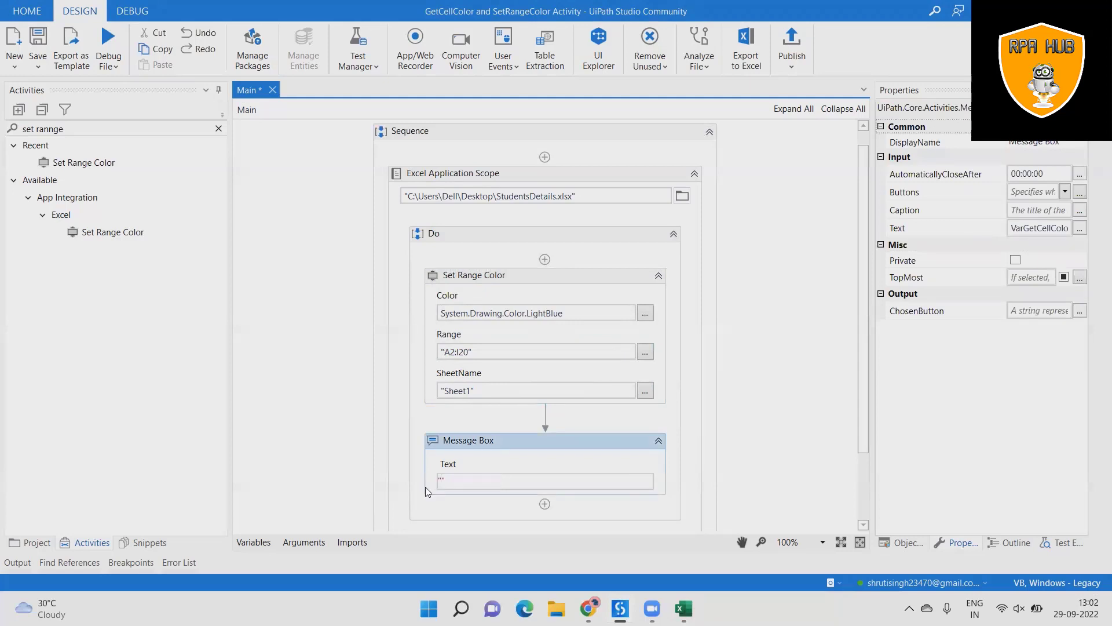
# Step: Replace the Message Box text with "Range color is set" and commit it
pyautogui.write('"Ra"')
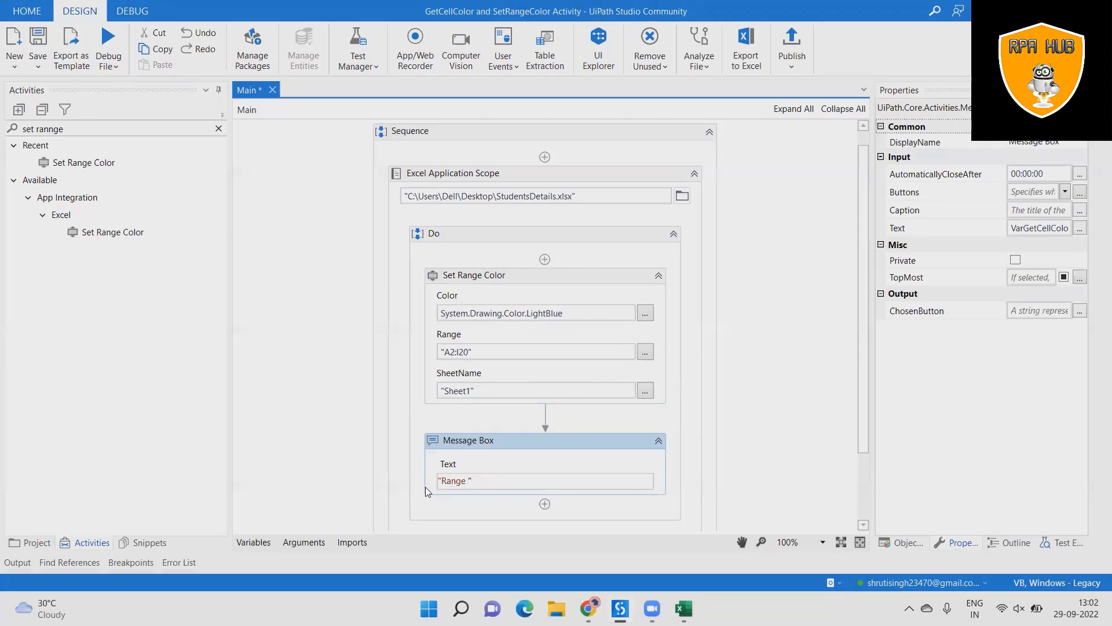
pyautogui.write('color')
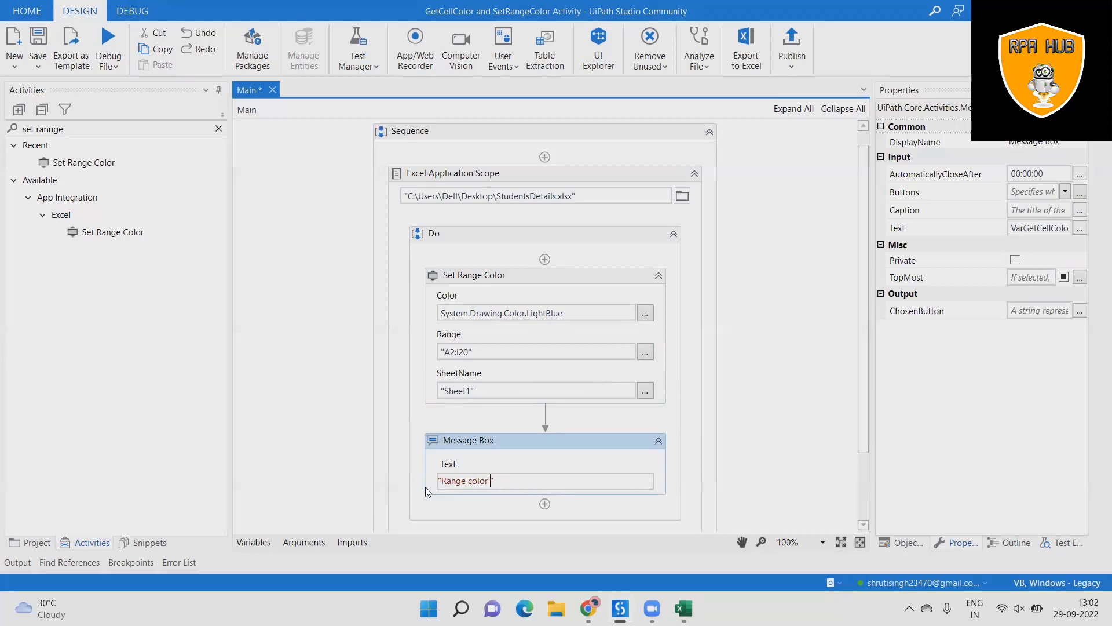
pyautogui.write('is set')
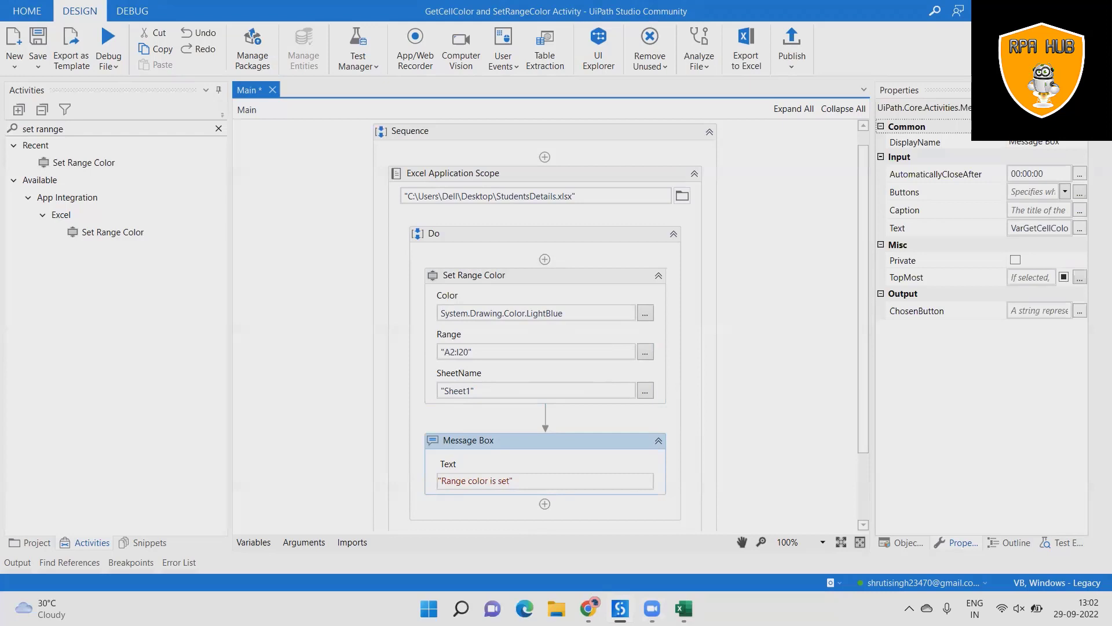
pyautogui.click(721, 494)
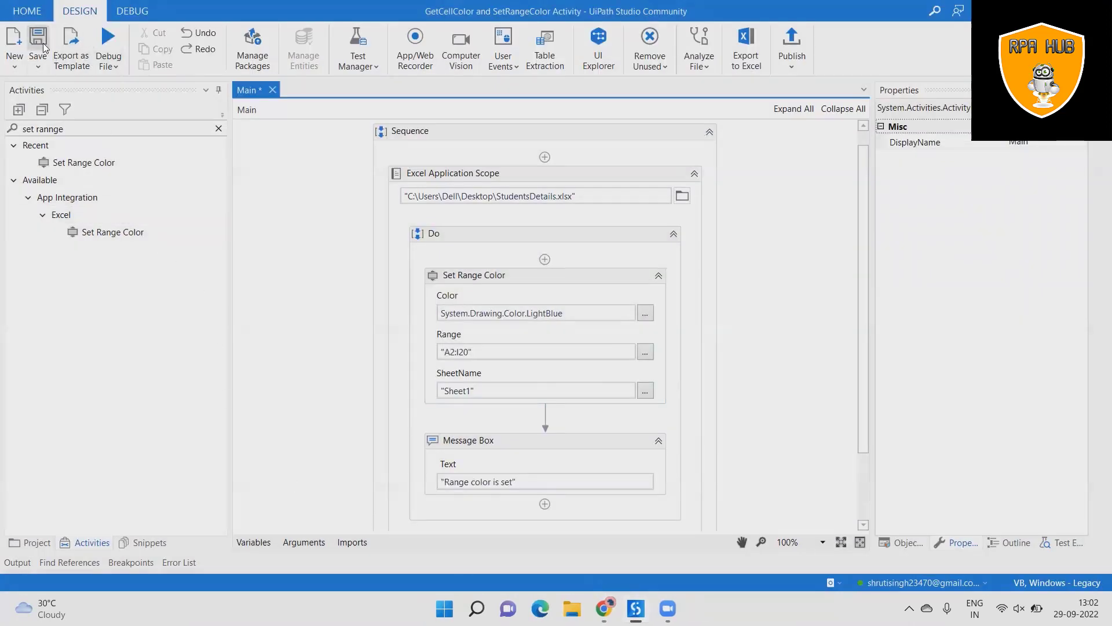
# Step: Save and run the workflow, then dismiss the "Range color is set" message box
pyautogui.click(109, 42)
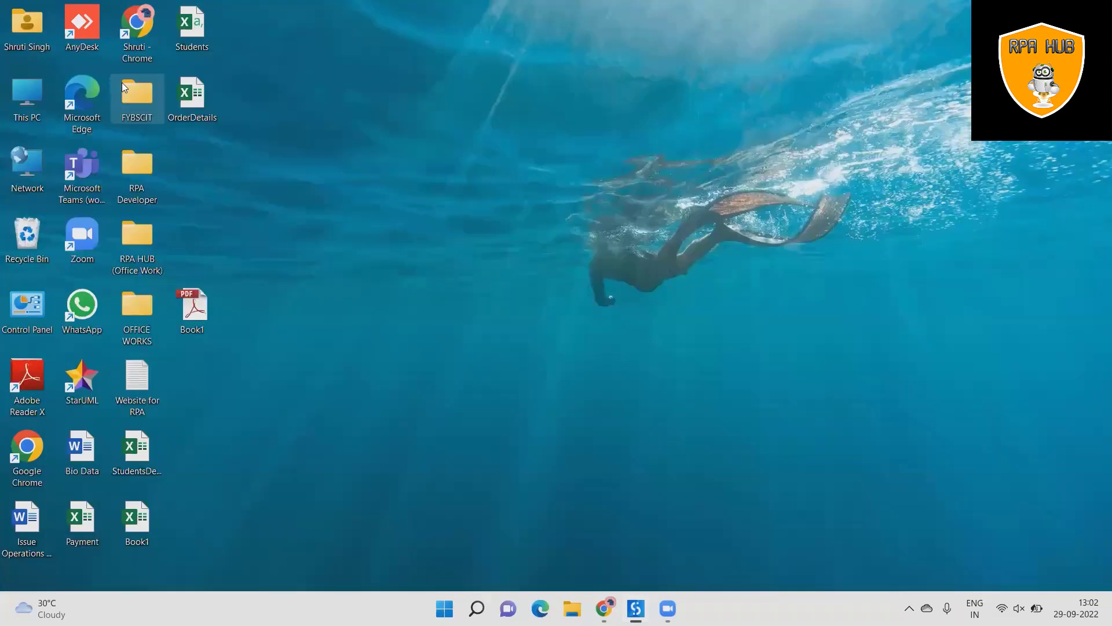
pyautogui.moveTo(634, 608)
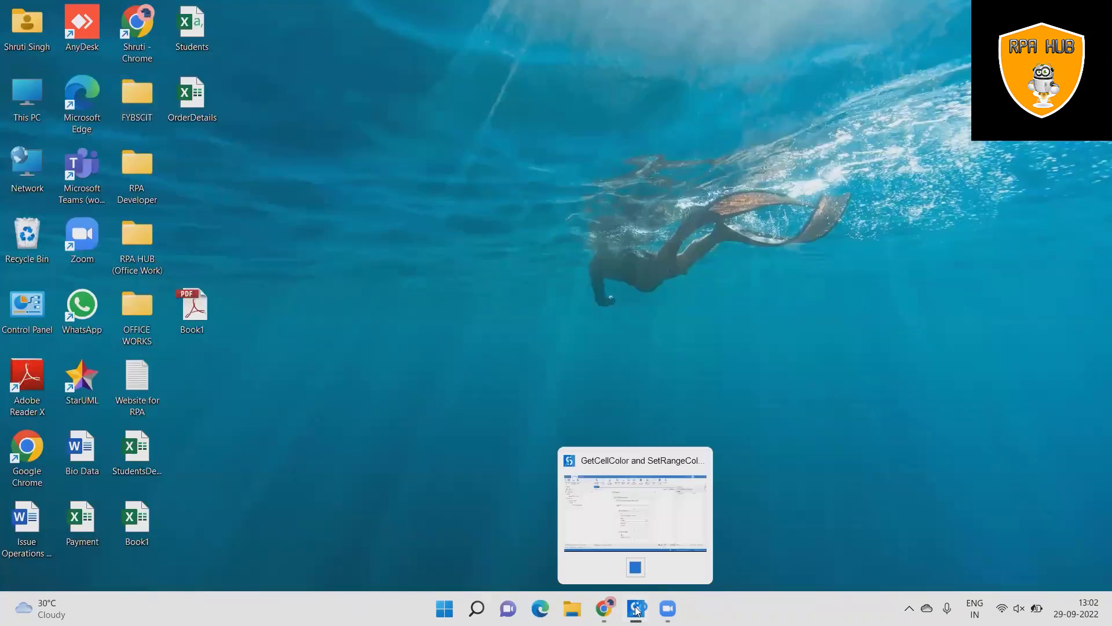
pyautogui.click(633, 511)
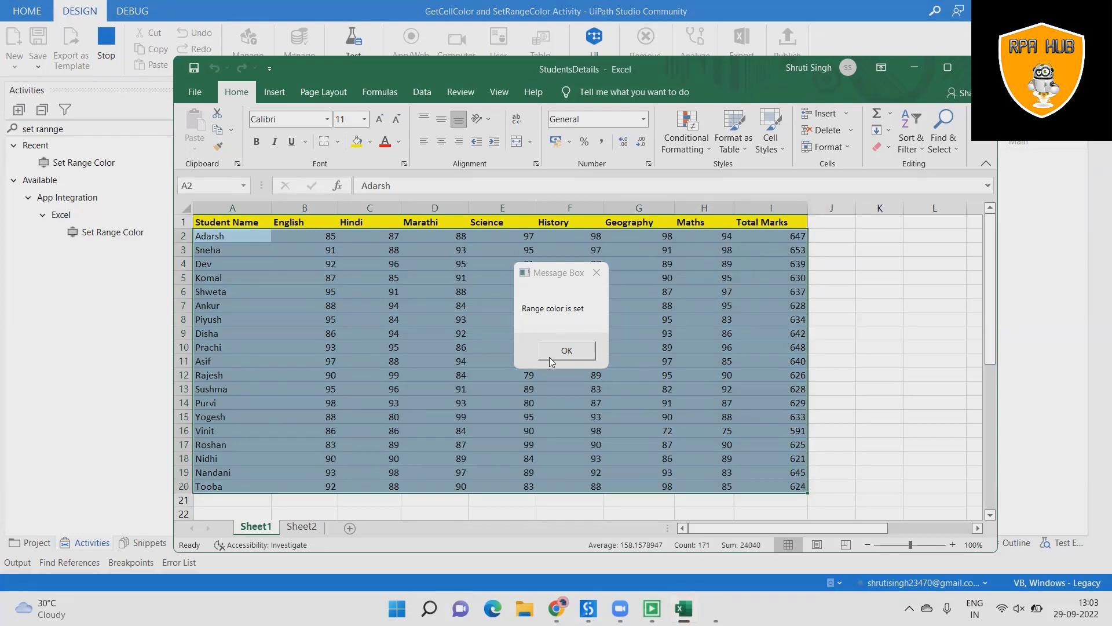
pyautogui.click(565, 350)
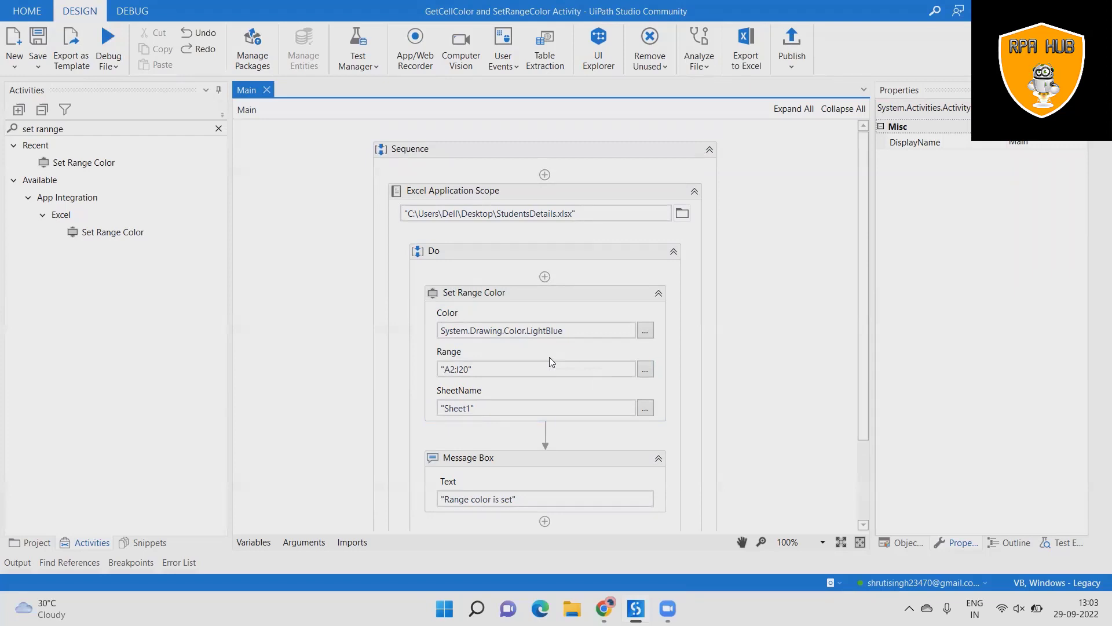
pyautogui.scroll(-3)
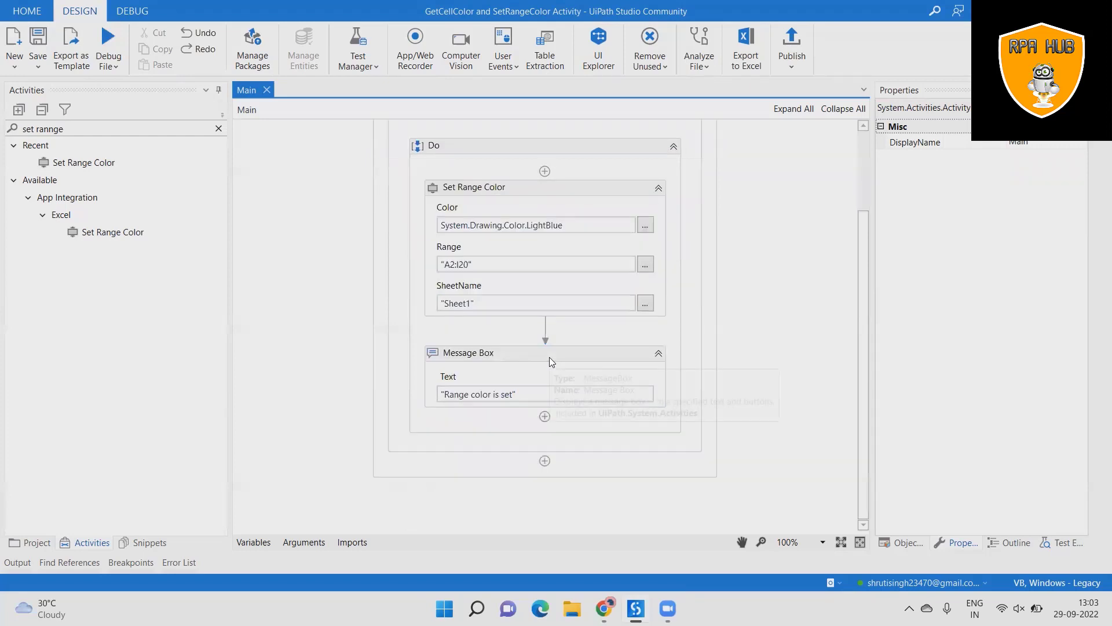